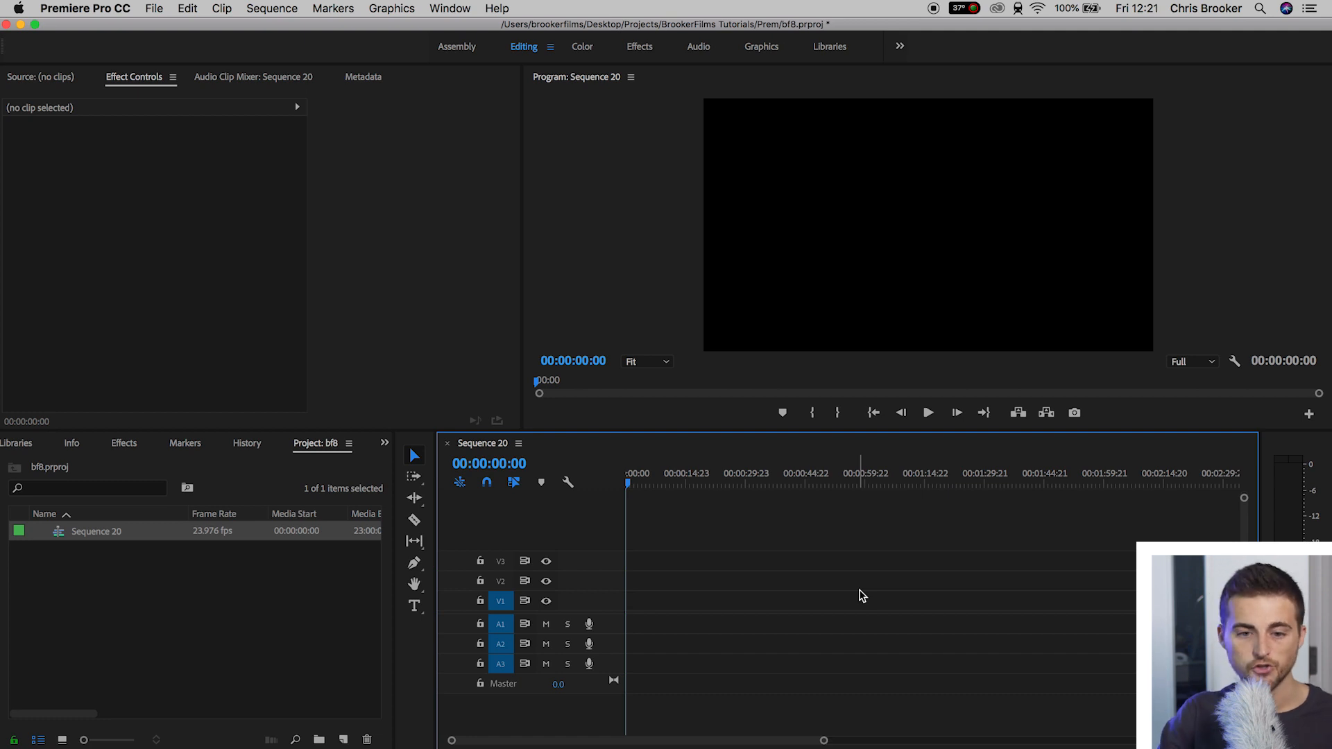
Step: Create a new legacy title and enter the word TYPEWRITER
{"action": "left_click", "coordinate": [154, 8]}
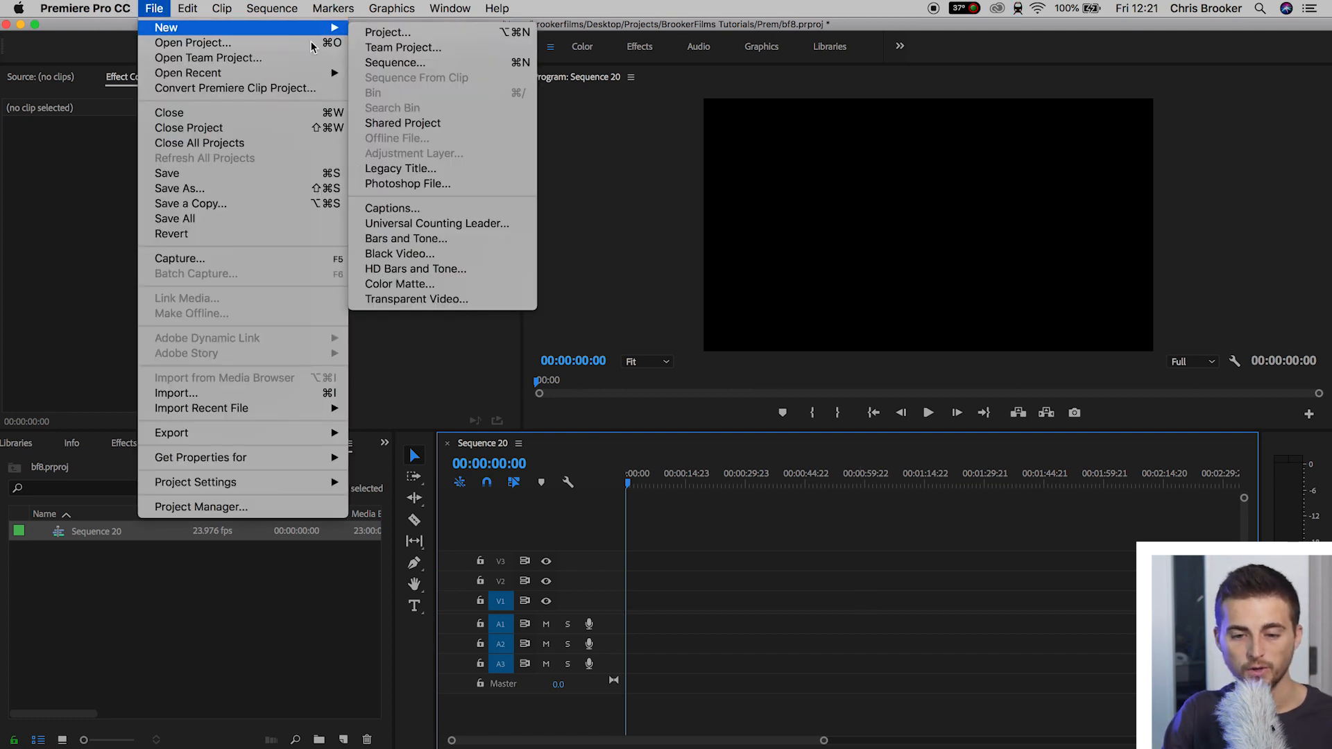
{"action": "left_click", "coordinate": [399, 168]}
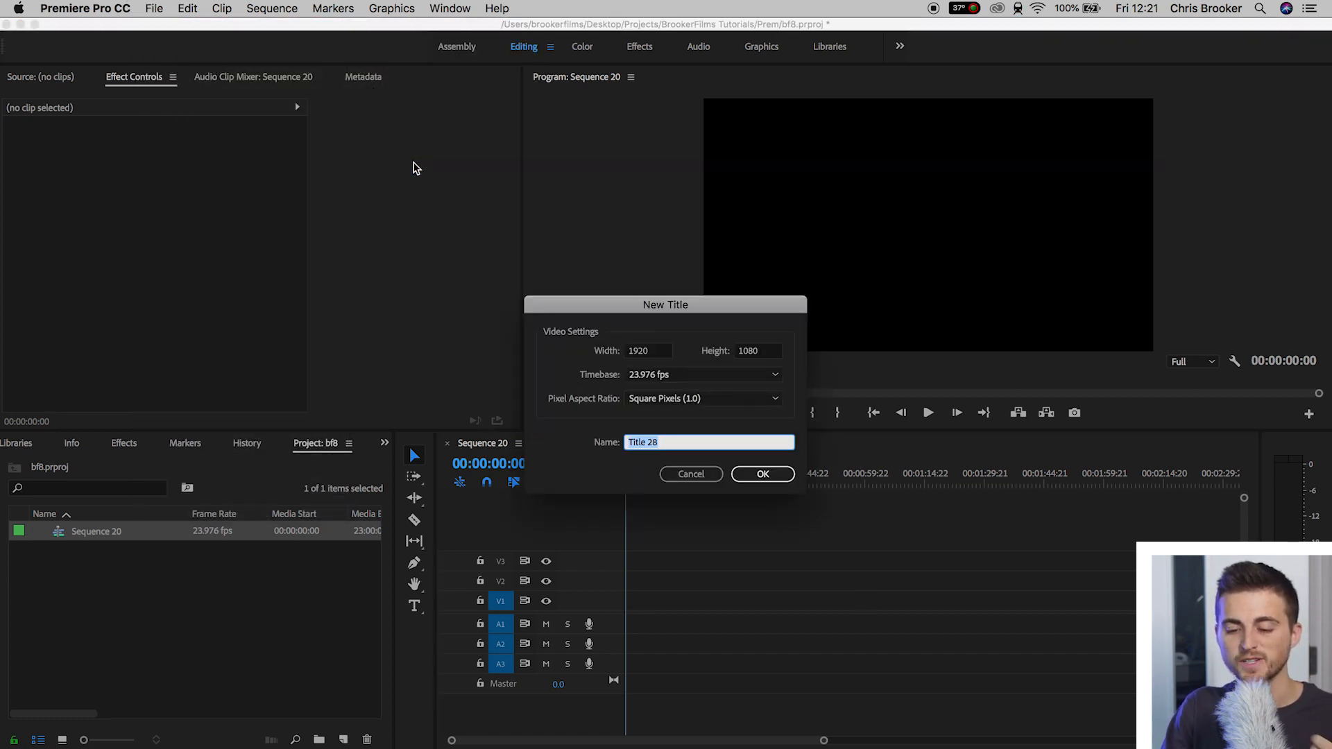
{"action": "left_click", "coordinate": [762, 474]}
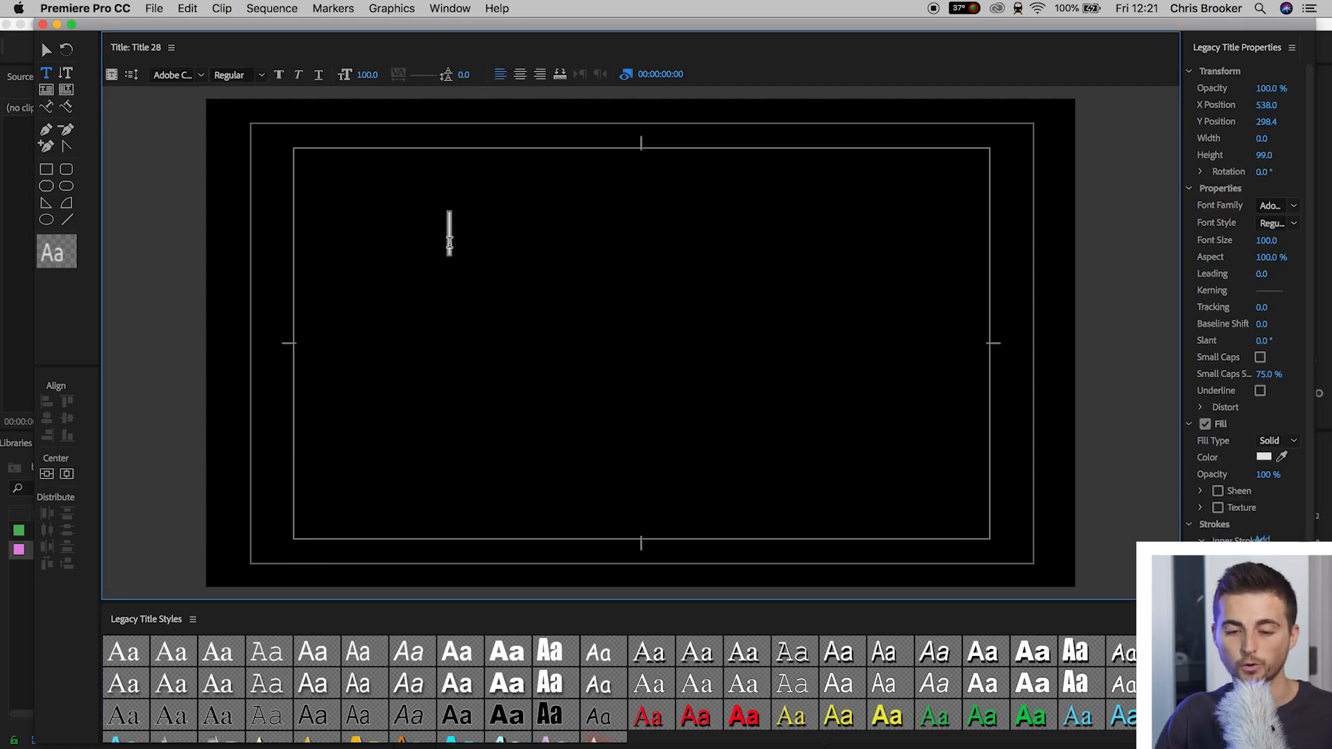
{"action": "type", "text": "TYPEWRITER"}
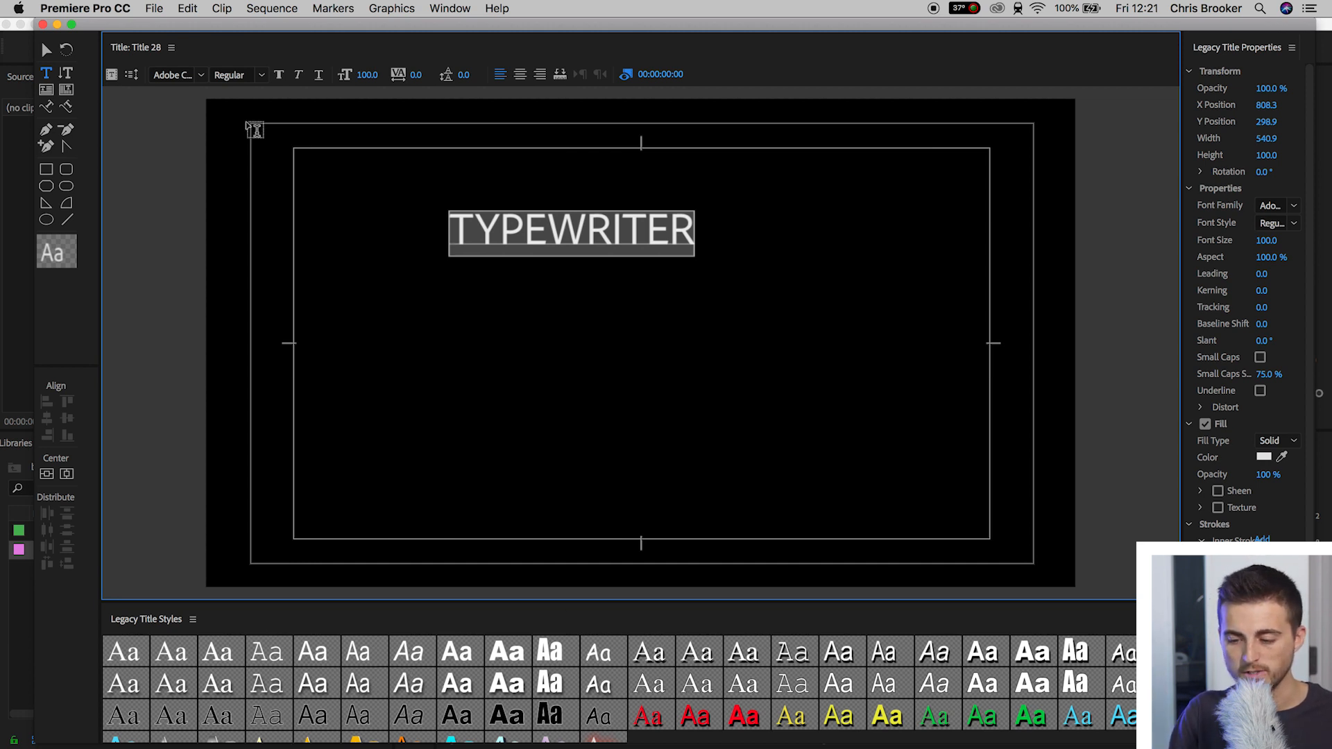
{"action": "mouse_move", "coordinate": [1123, 429]}
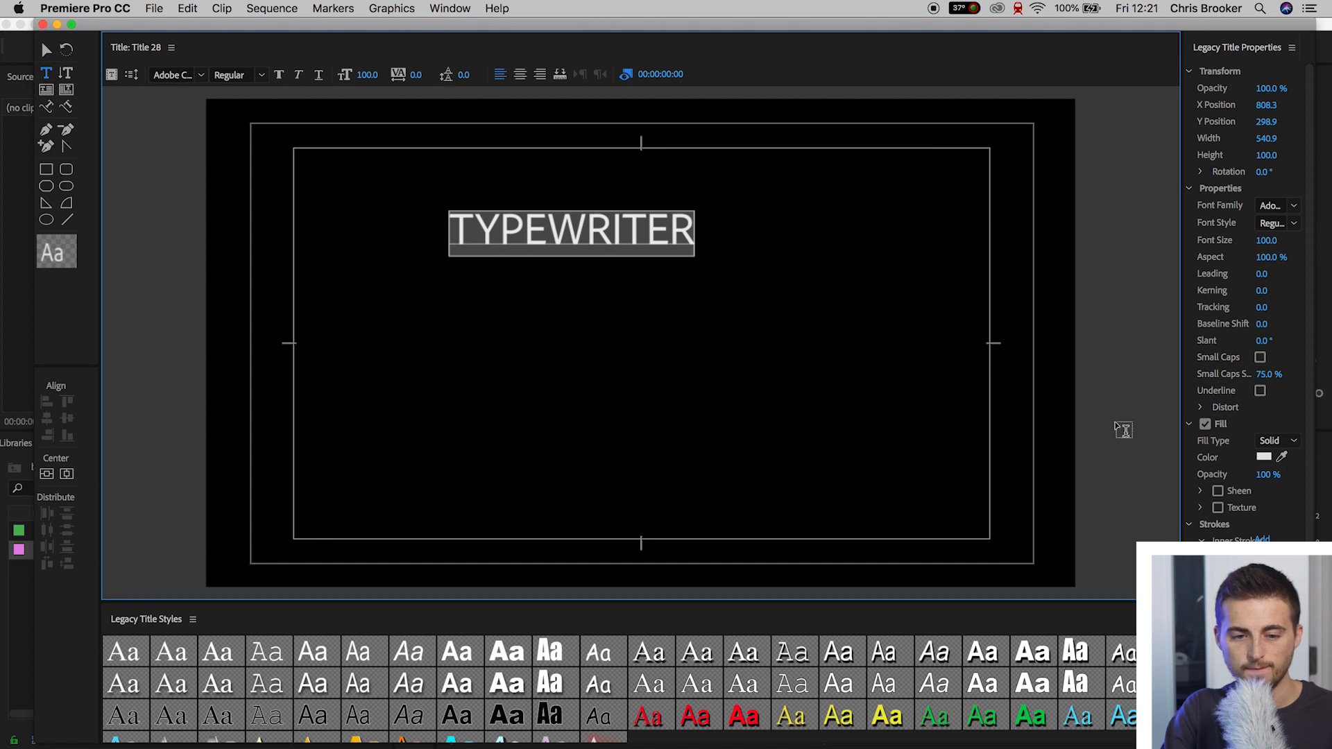
Step: Style the text in Avenir Black, centre it in the frame and fill it black (000000)
{"action": "left_click", "coordinate": [200, 75]}
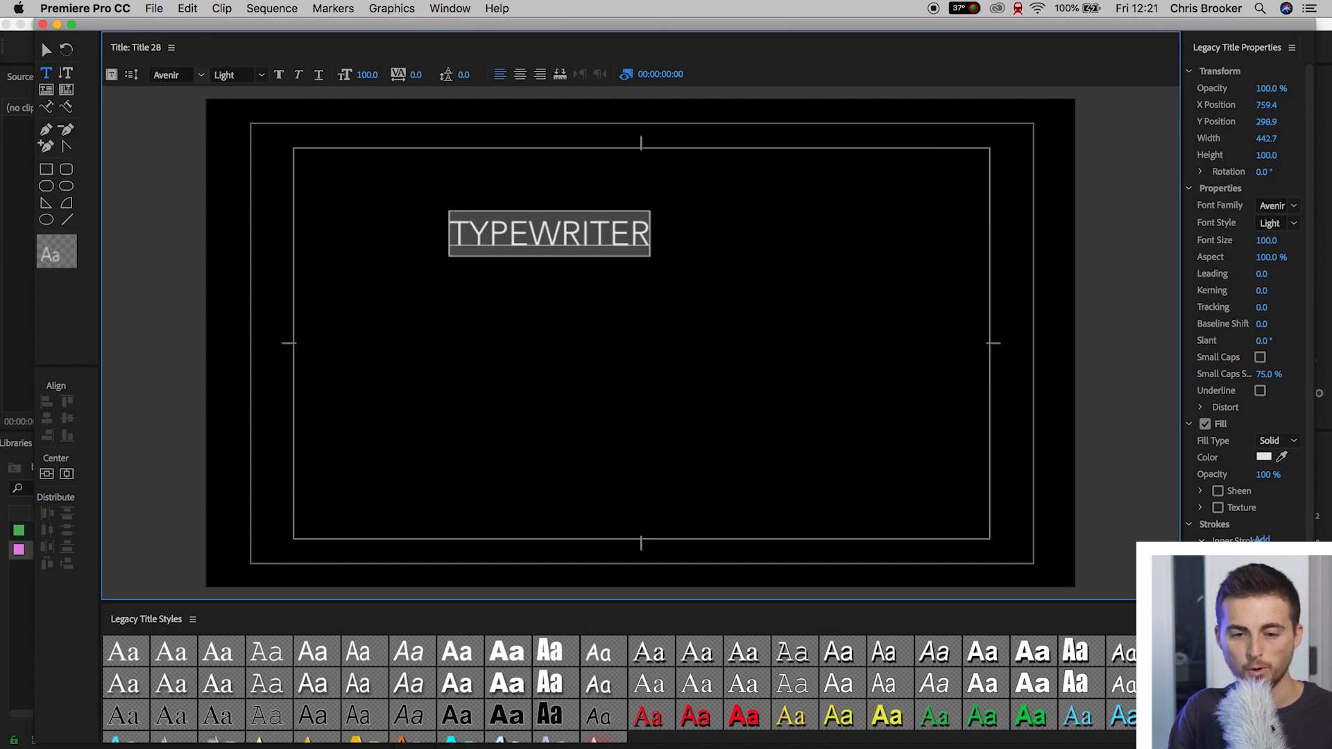
{"action": "left_click", "coordinate": [233, 74]}
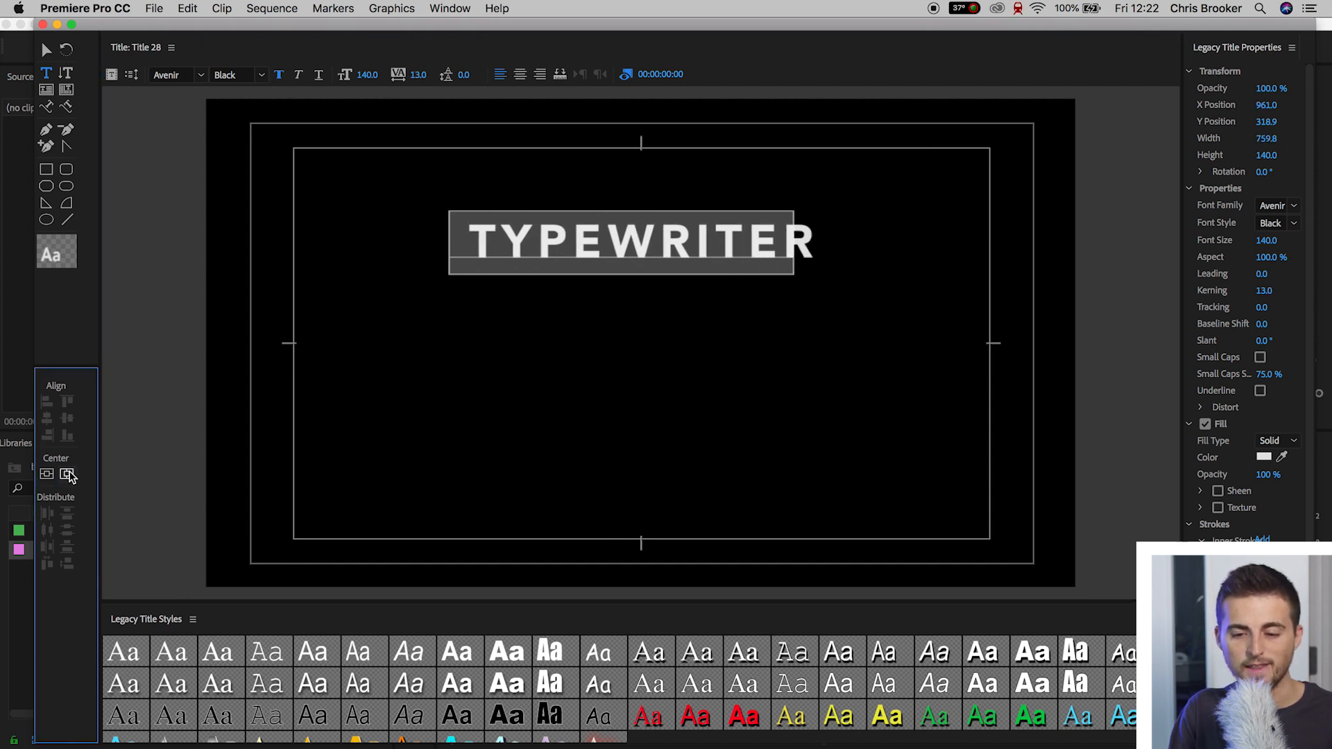
{"action": "left_click", "coordinate": [68, 474]}
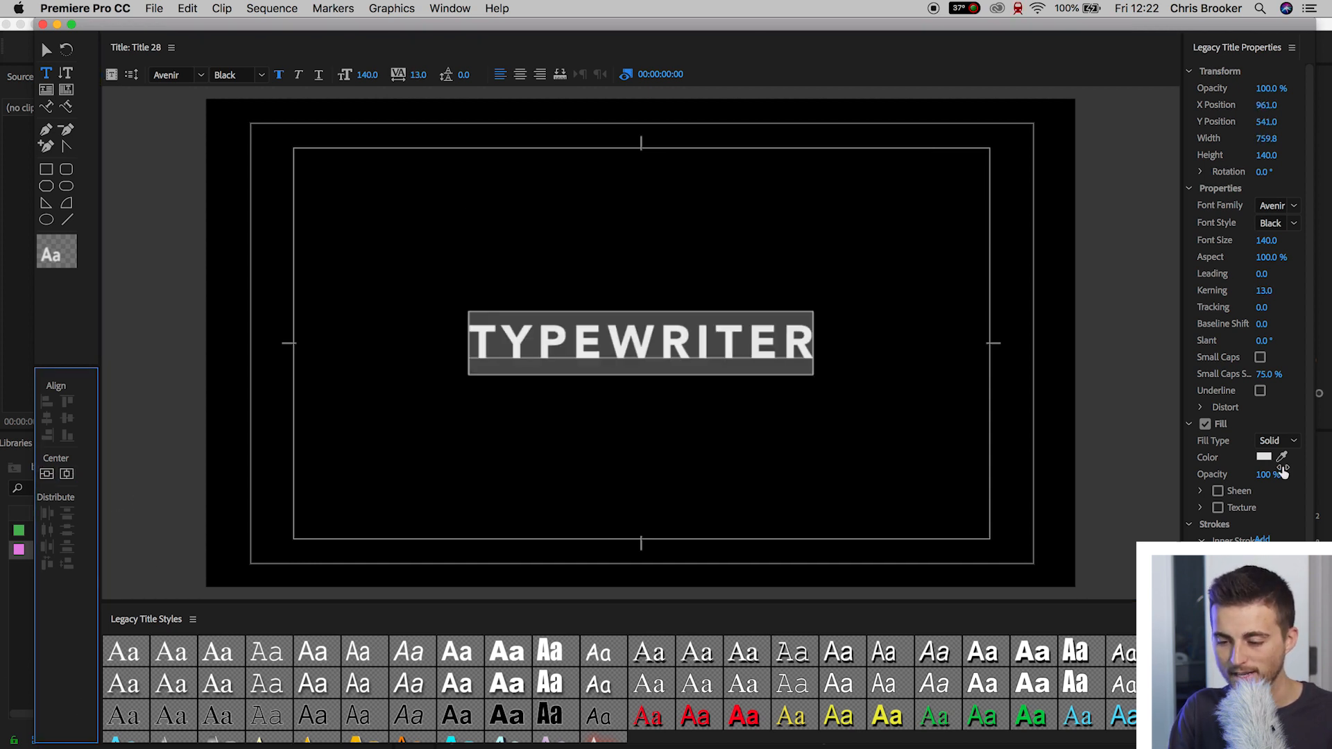
{"action": "left_click", "coordinate": [1265, 457]}
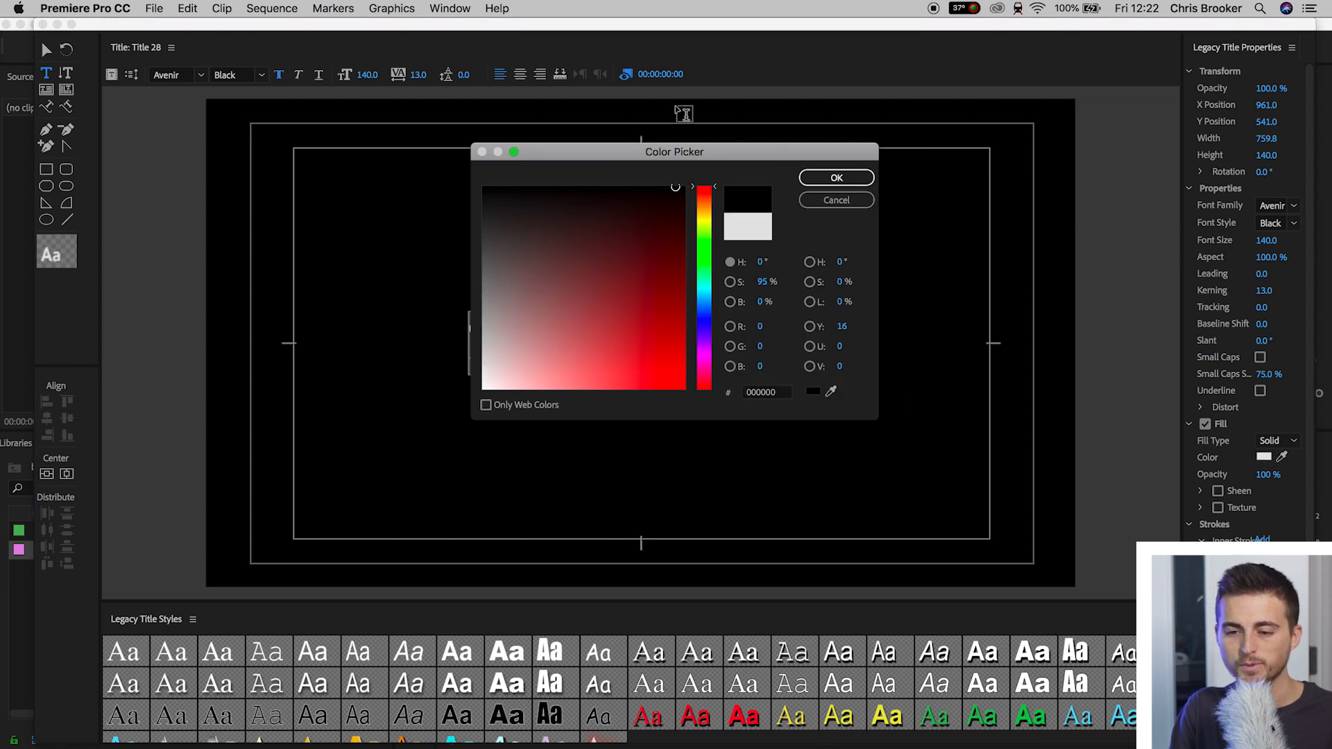
{"action": "left_click", "coordinate": [835, 176]}
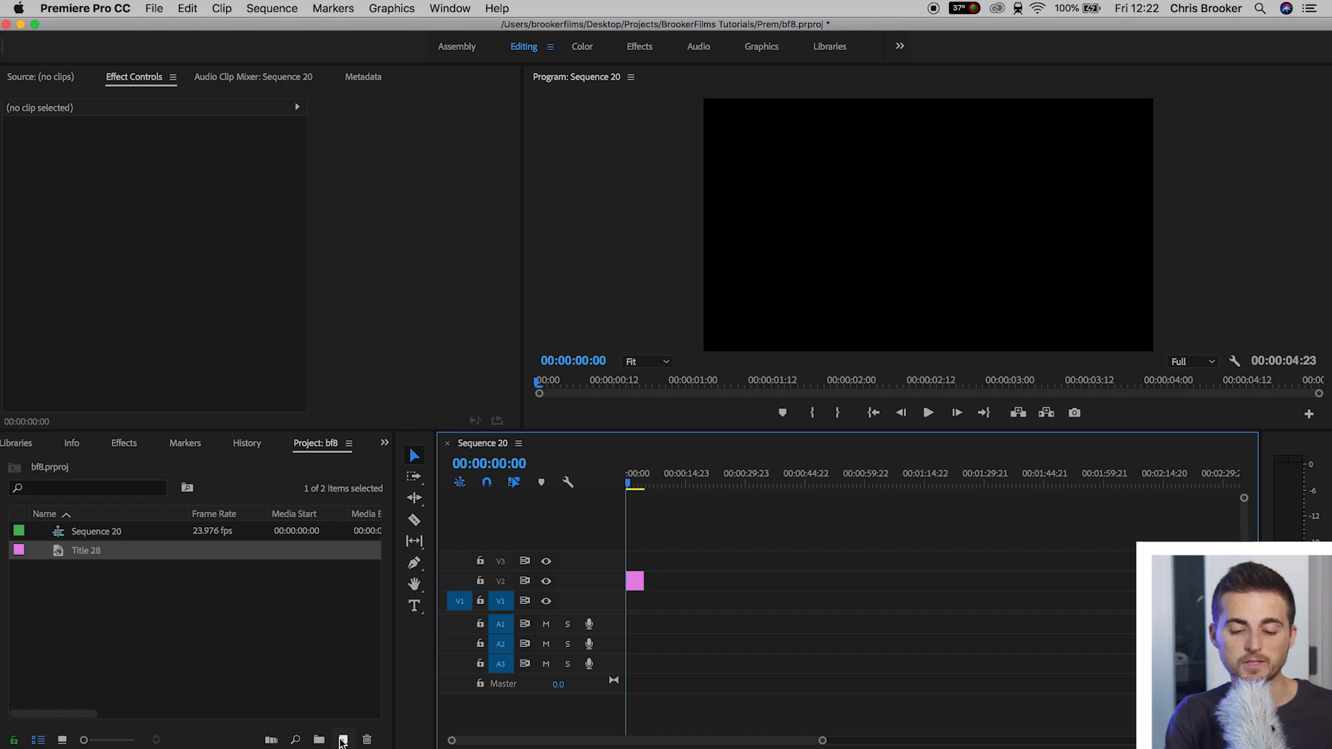
Step: Create a Black Video clip and place it on the timeline beneath the title
{"action": "left_click", "coordinate": [343, 739]}
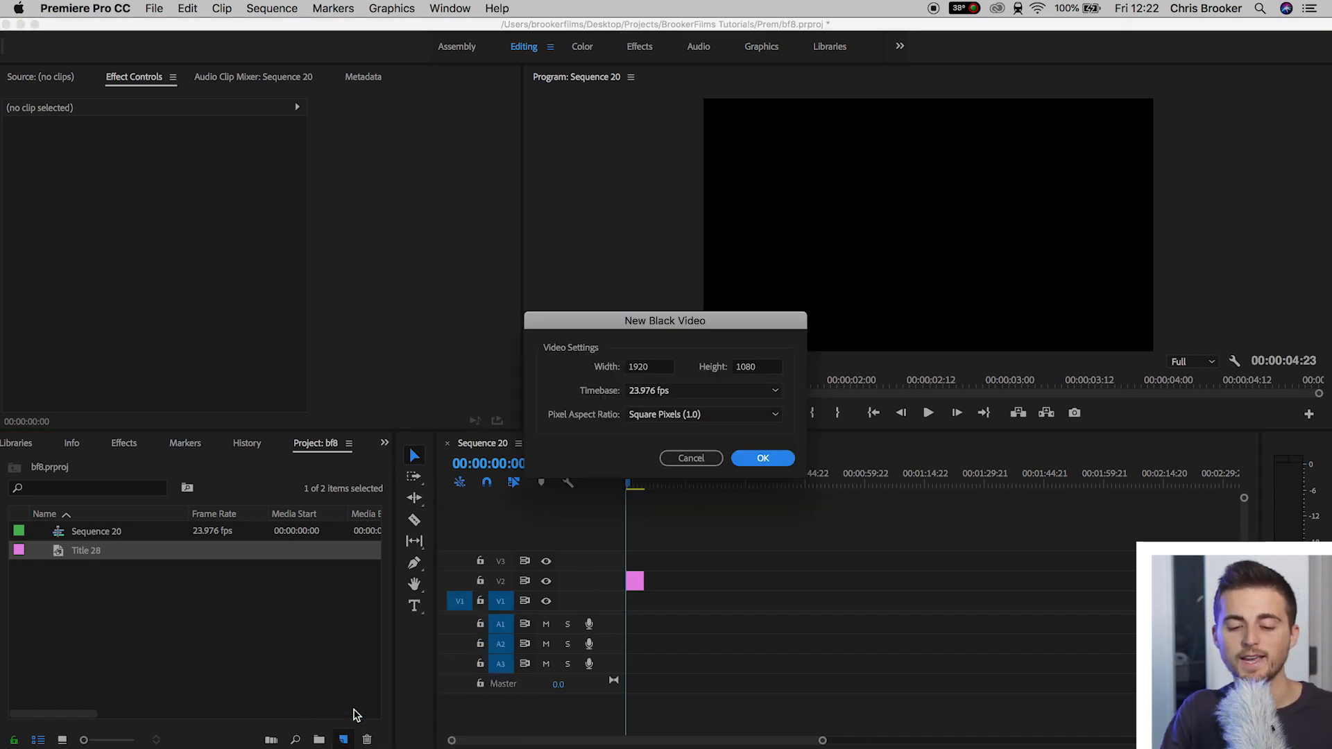
{"action": "left_click", "coordinate": [762, 458]}
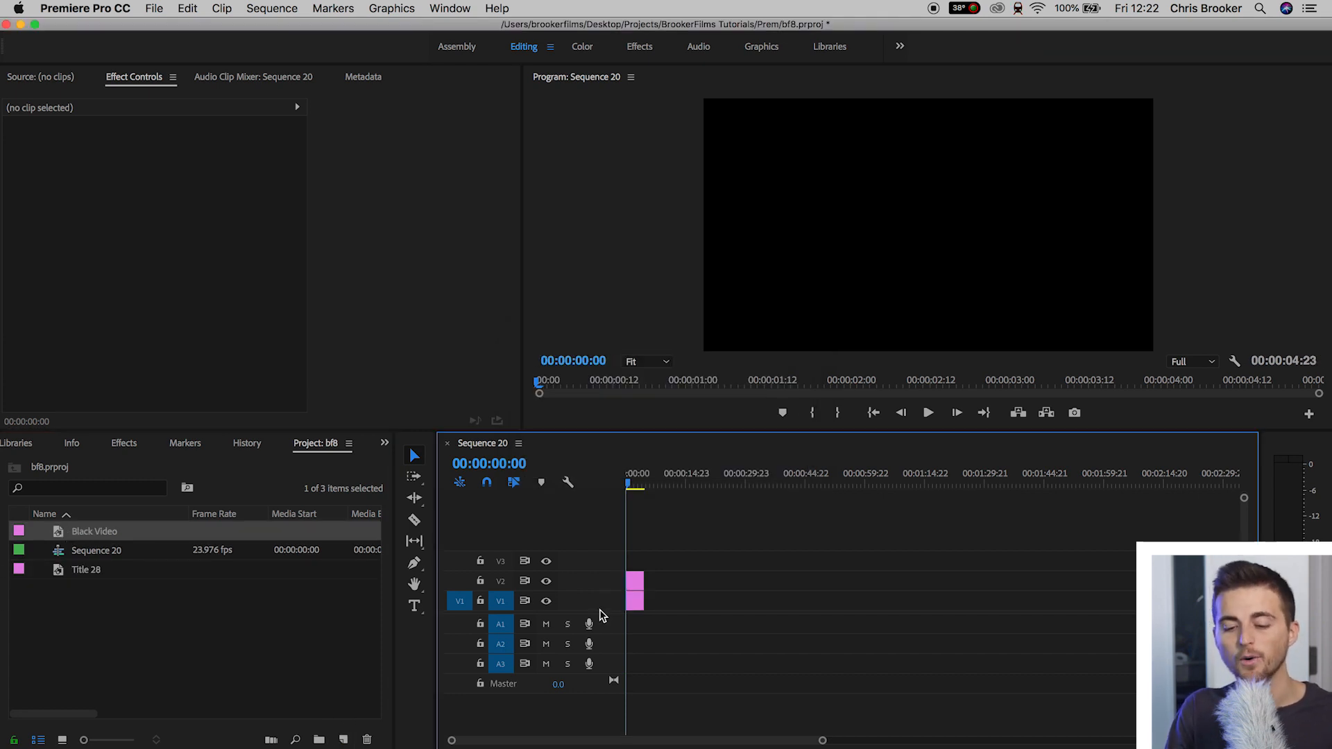
{"action": "left_click", "coordinate": [635, 601]}
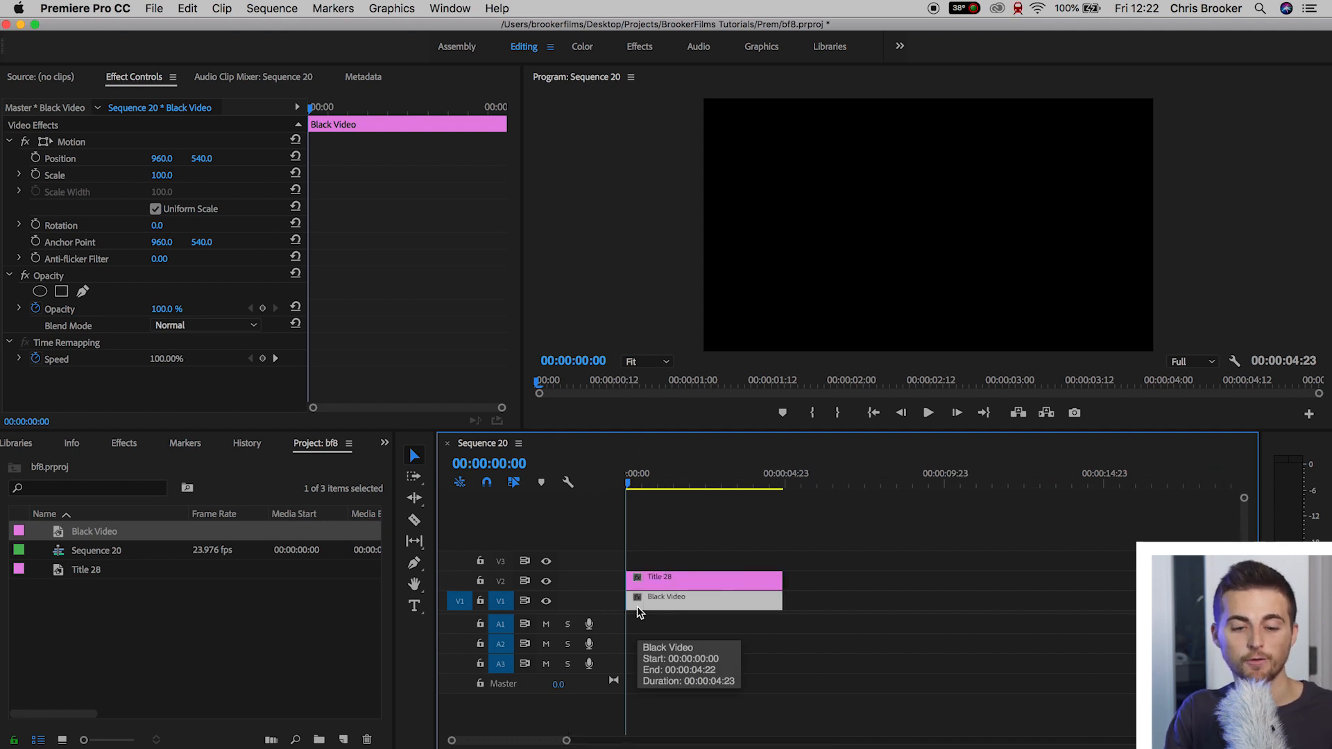
Step: Apply the Tint effect to the black video with Map Black To set to white (FFFFFF)
{"action": "left_click", "coordinate": [123, 442]}
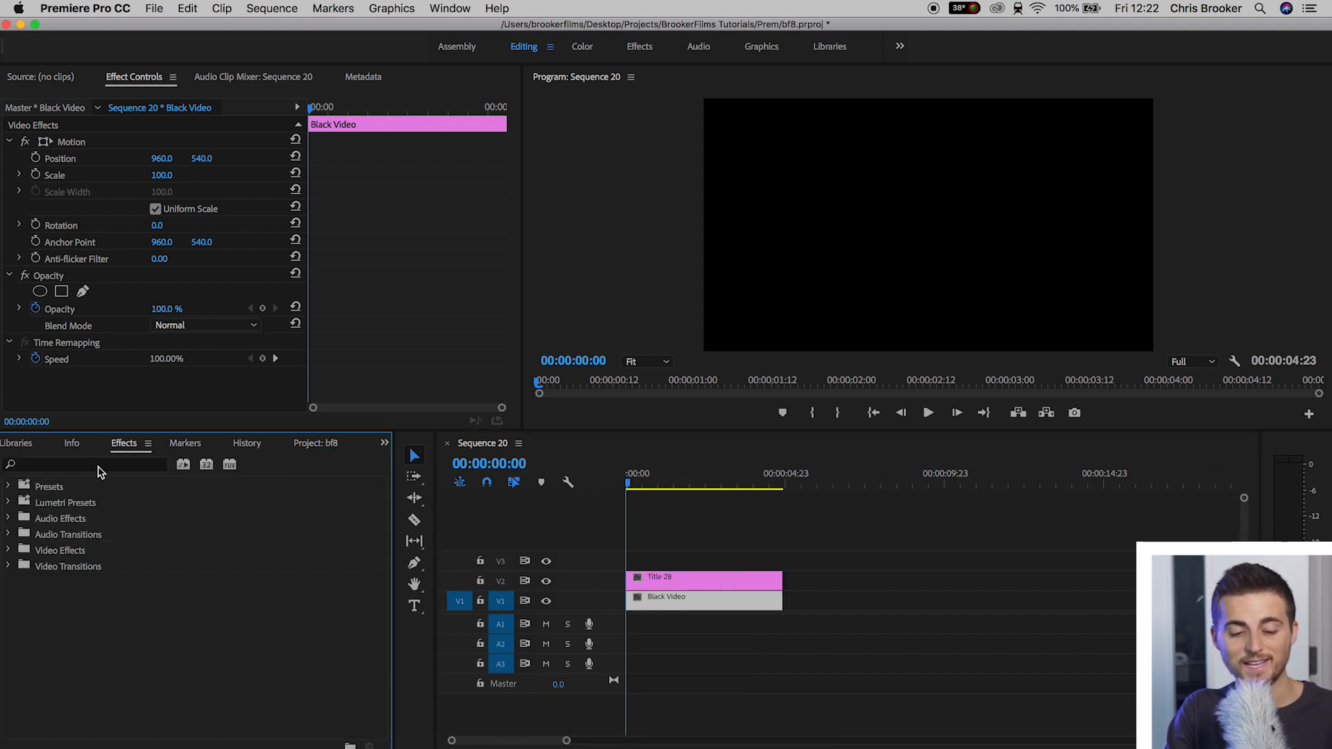
{"action": "type", "text": "tint"}
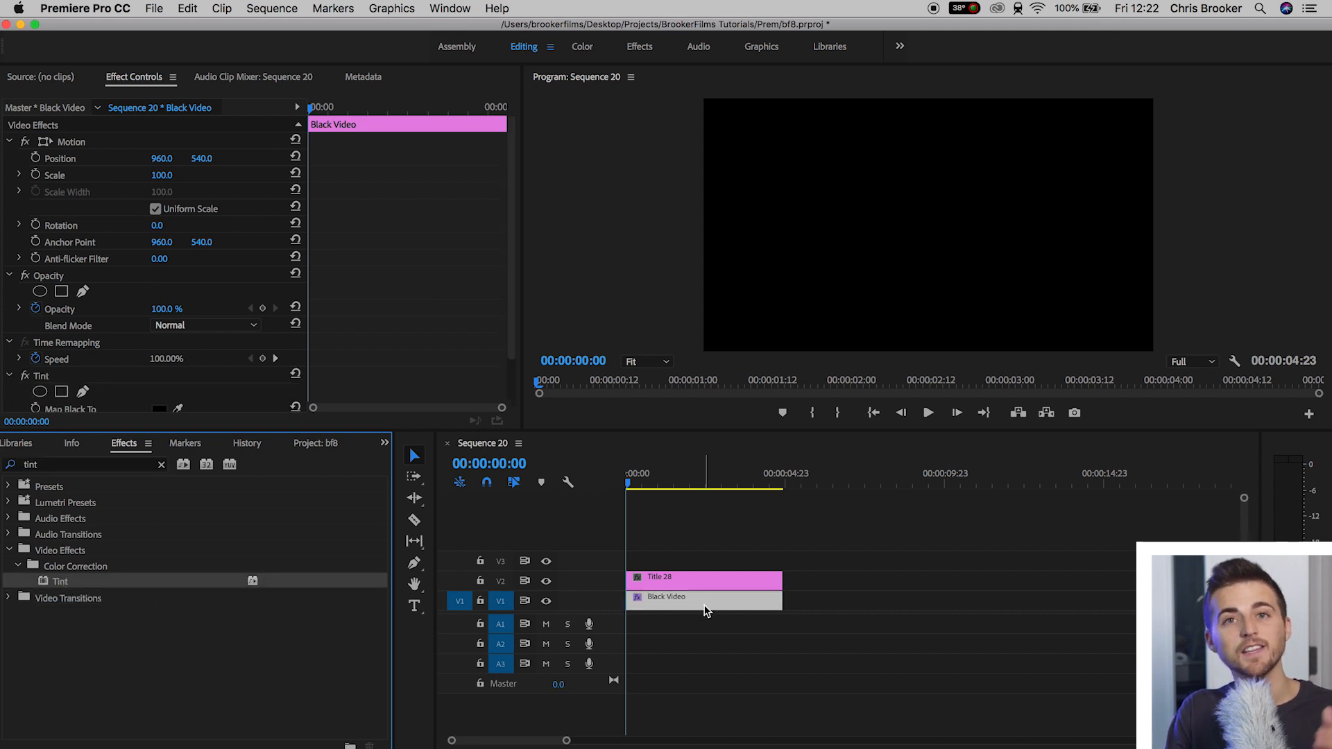
{"action": "scroll", "scroll_direction": "down", "scroll_amount": 3}
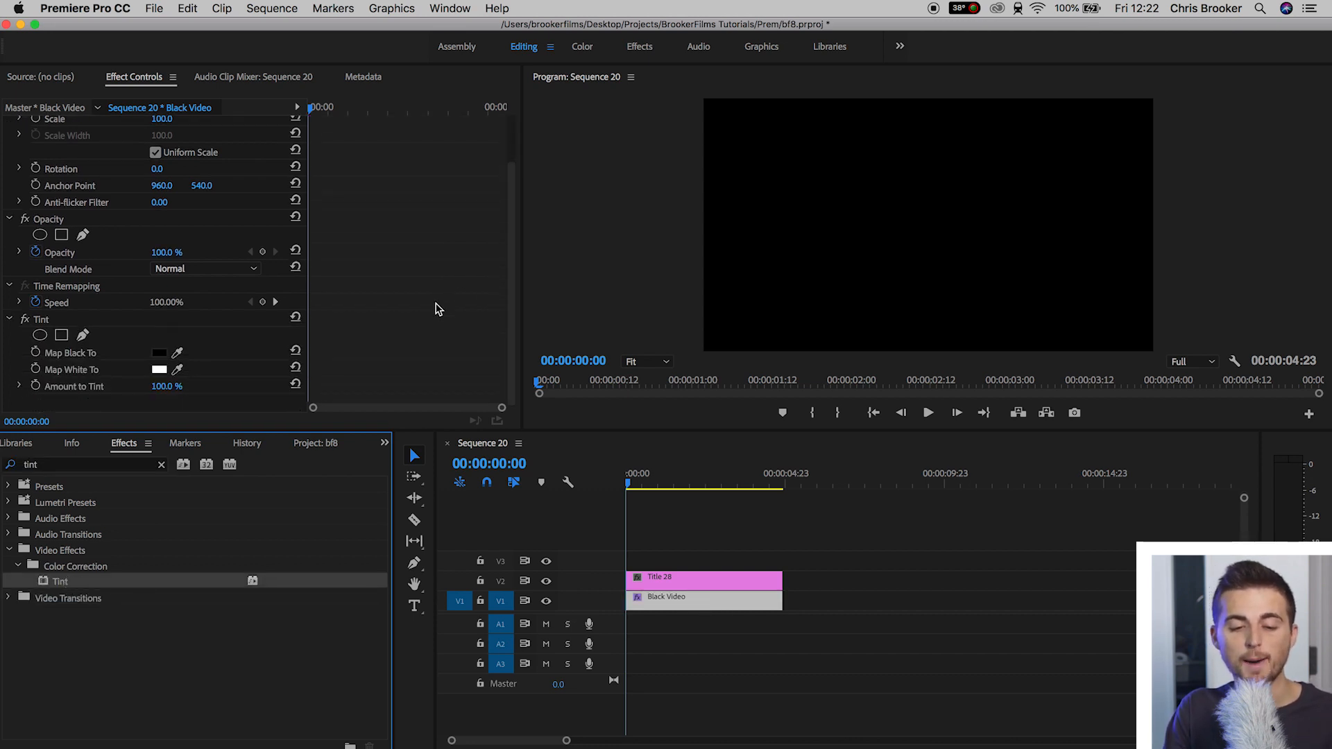
{"action": "left_click", "coordinate": [158, 353]}
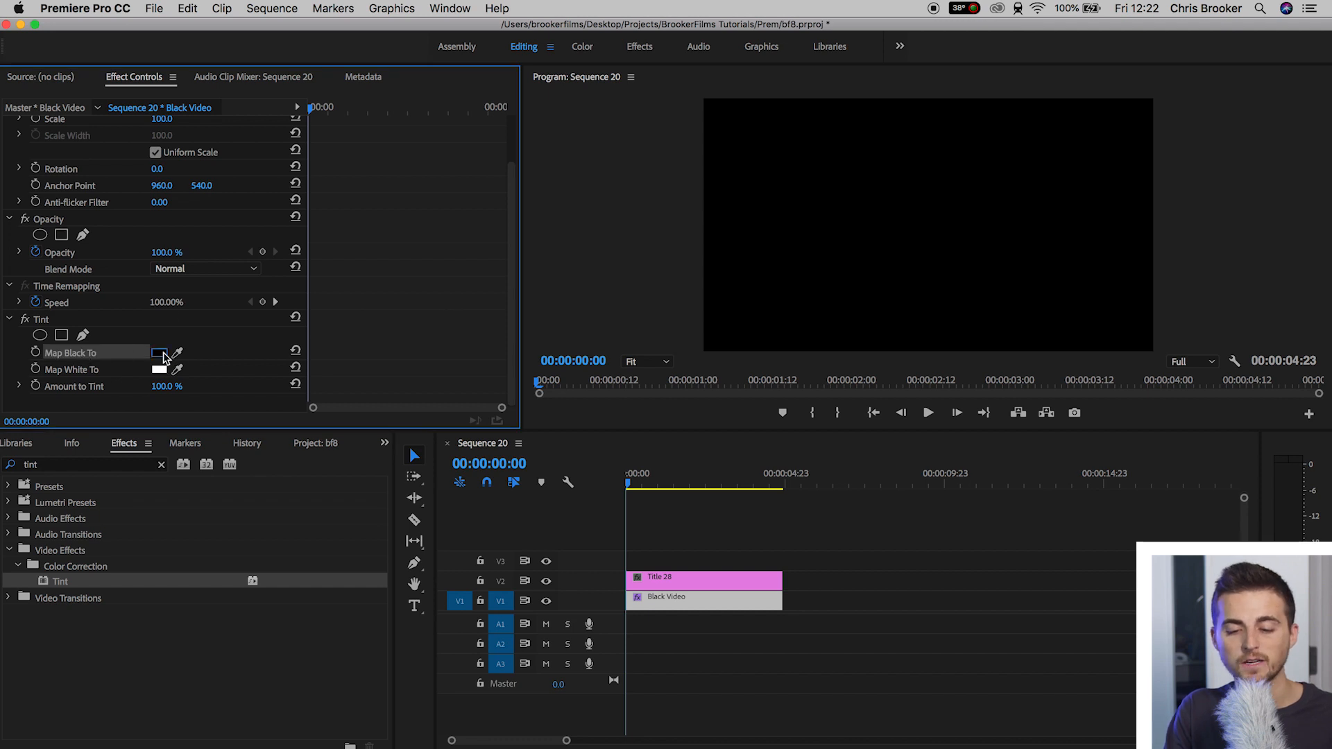
{"action": "left_click", "coordinate": [160, 353]}
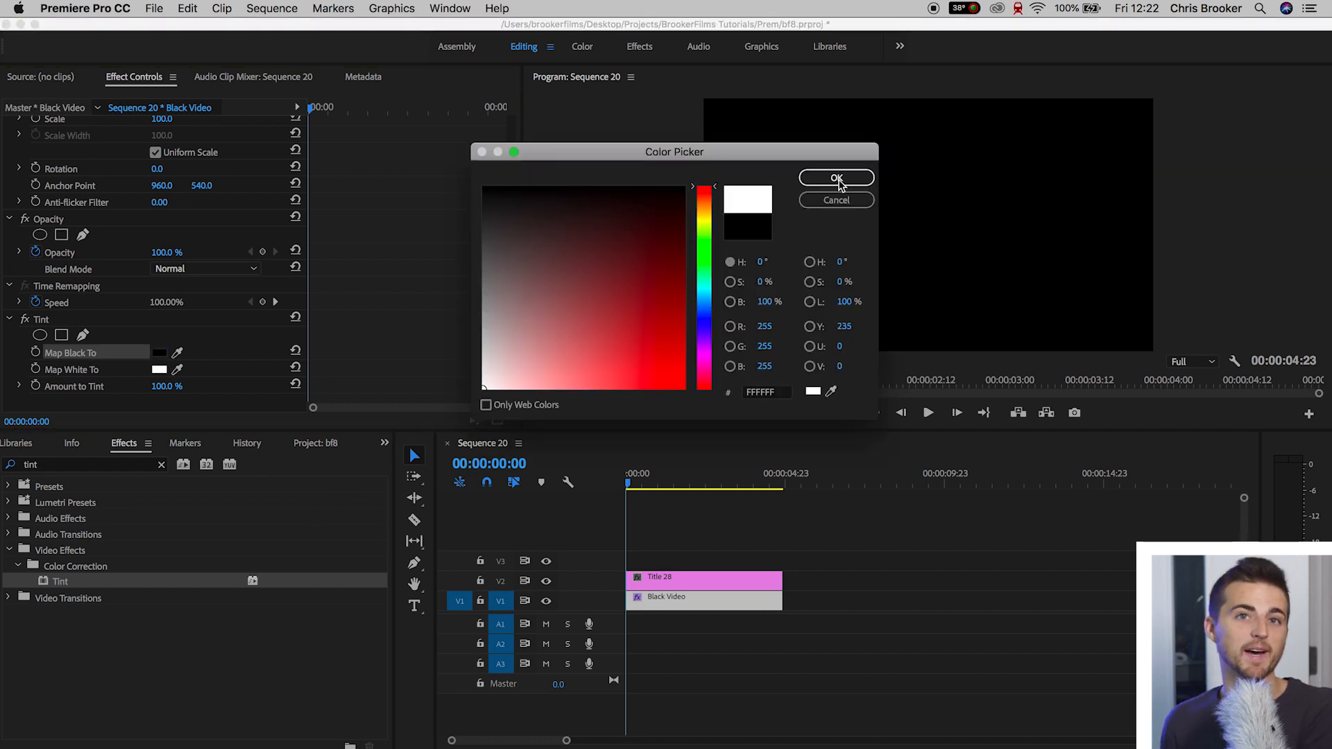
{"action": "left_click", "coordinate": [835, 178]}
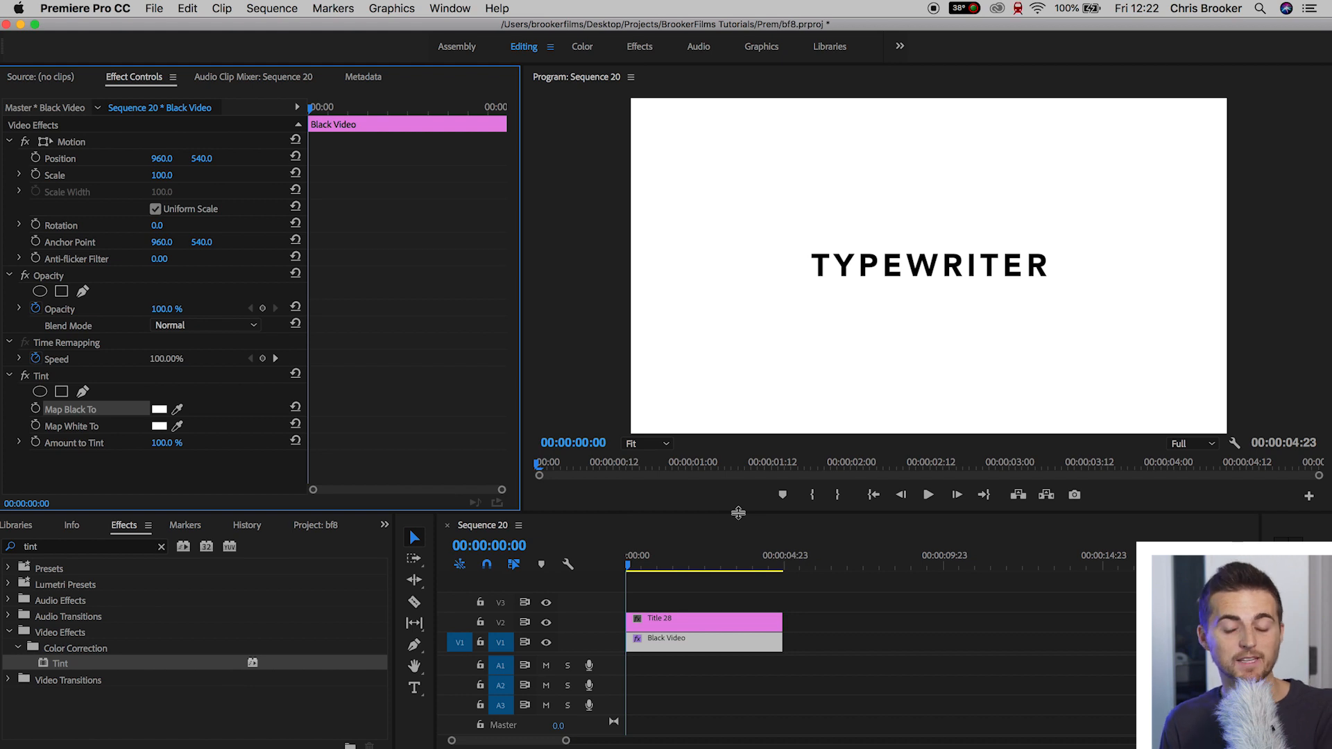
{"action": "mouse_move", "coordinate": [339, 497]}
{"action": "type", "text": "x"}
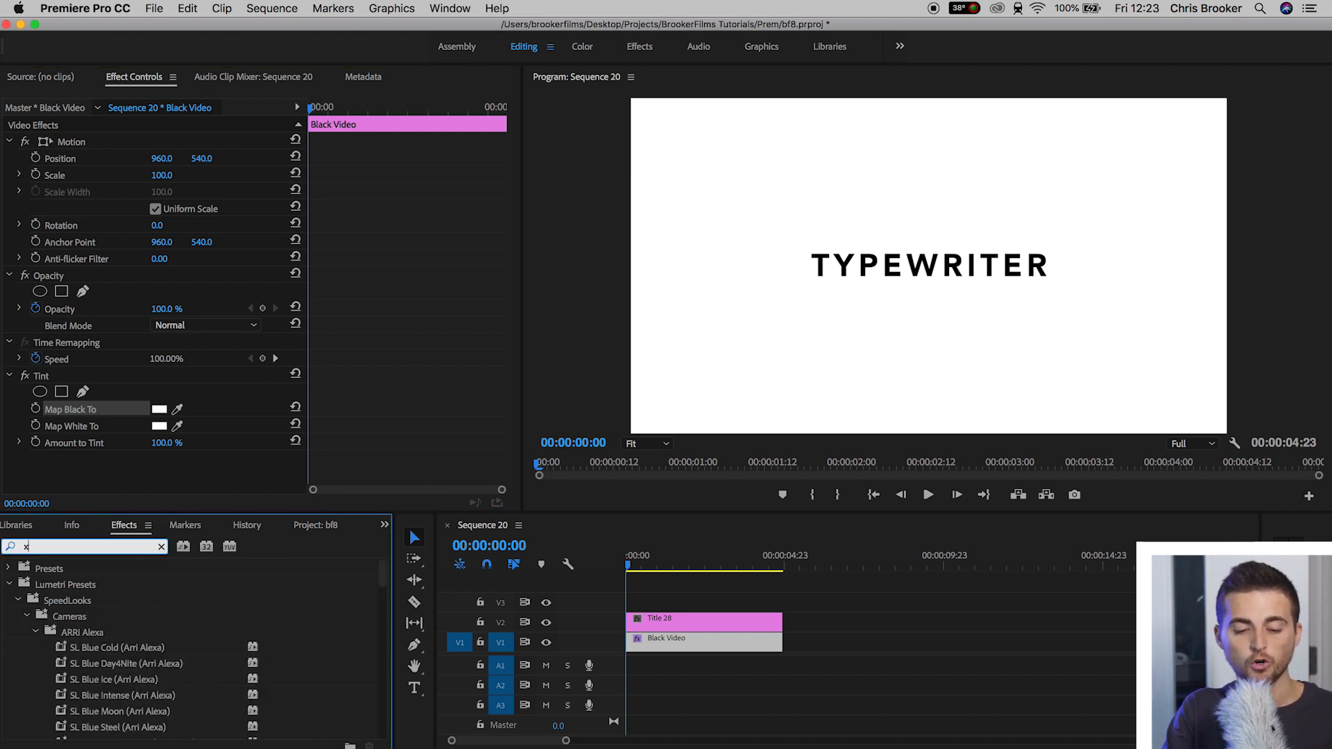
Step: Apply the Crop effect to the title and raise Right crop until the whole word is hidden
{"action": "type", "text": "crop"}
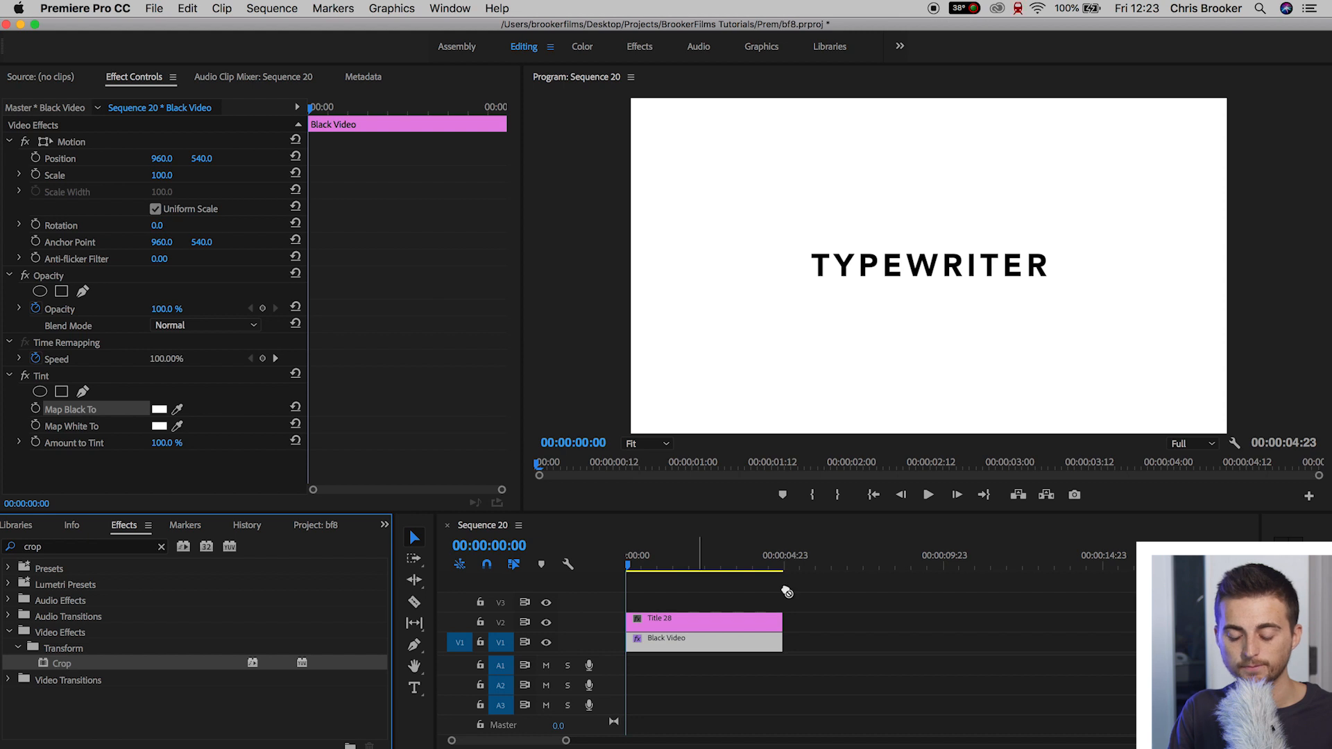
{"action": "left_click", "coordinate": [703, 618]}
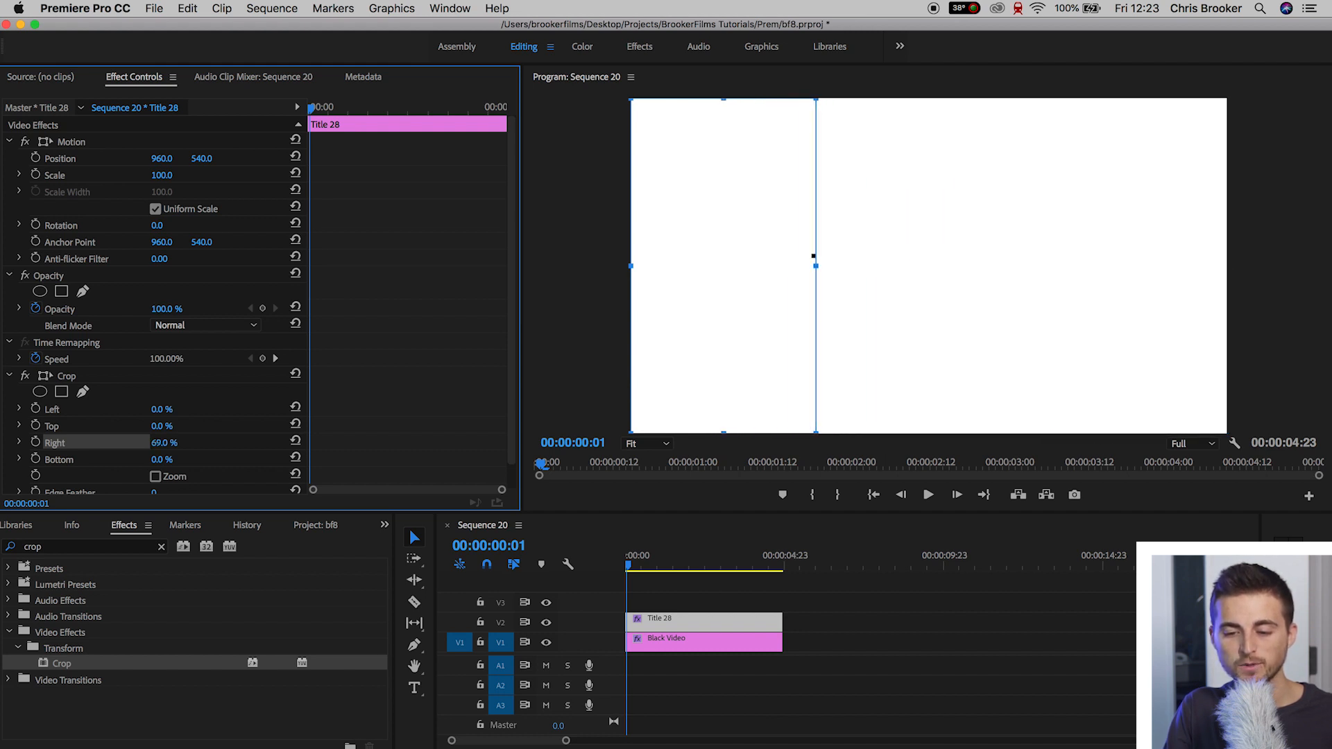
{"action": "left_click_drag", "start_coordinate": [815, 265], "coordinate": [833, 265]}
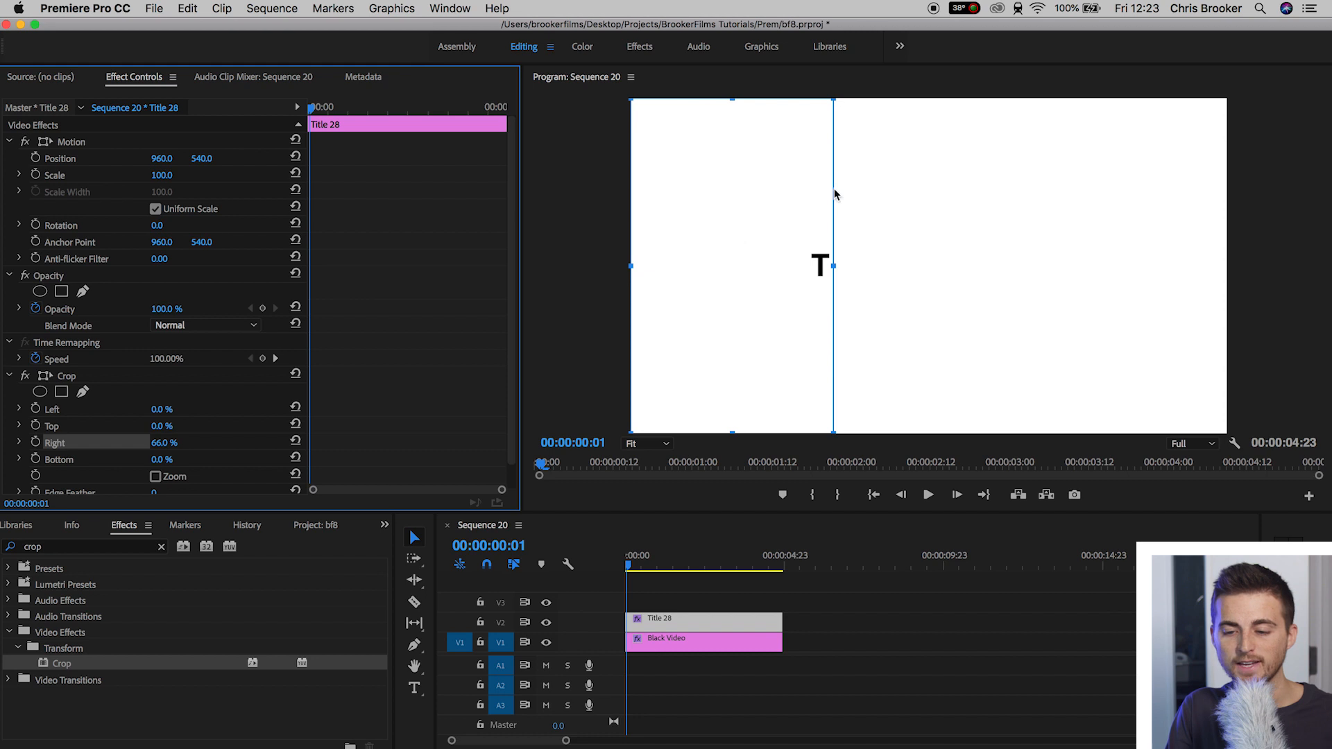
{"action": "mouse_move", "coordinate": [823, 365]}
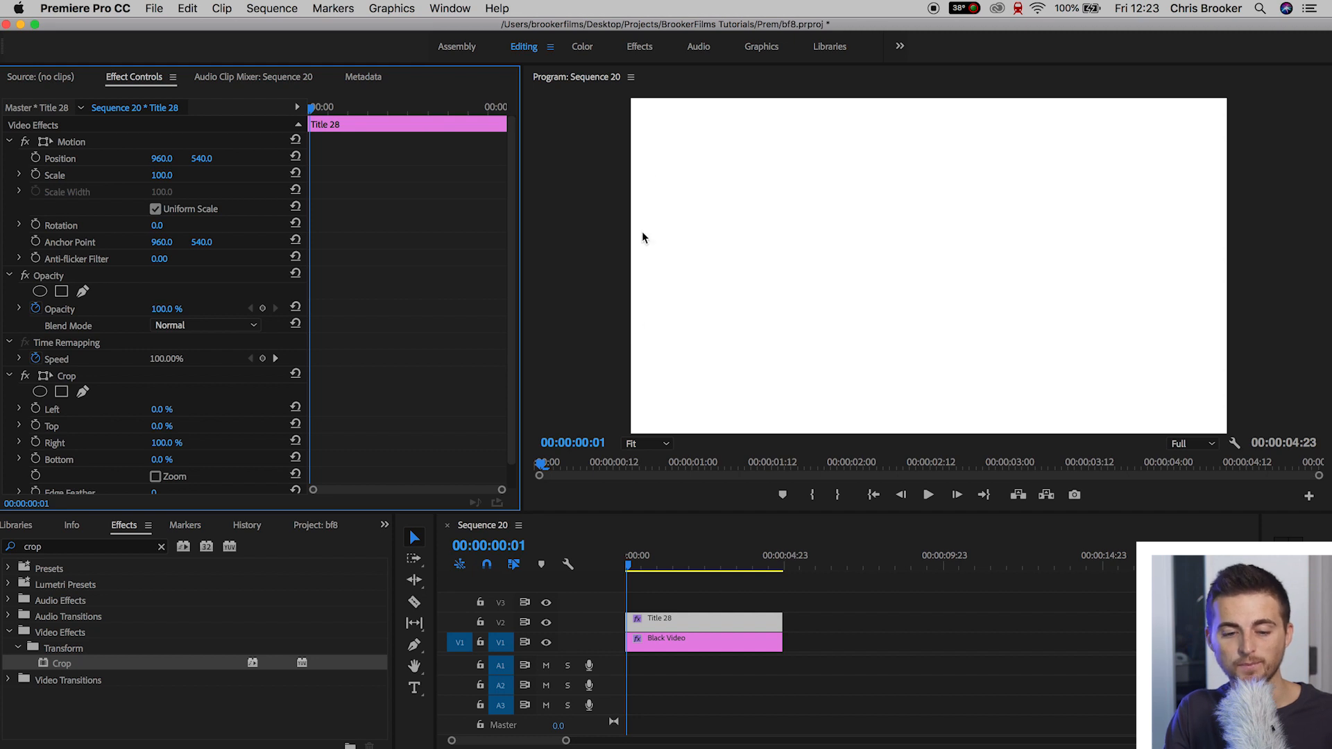
{"action": "left_click_drag", "start_coordinate": [166, 441], "coordinate": [153, 441]}
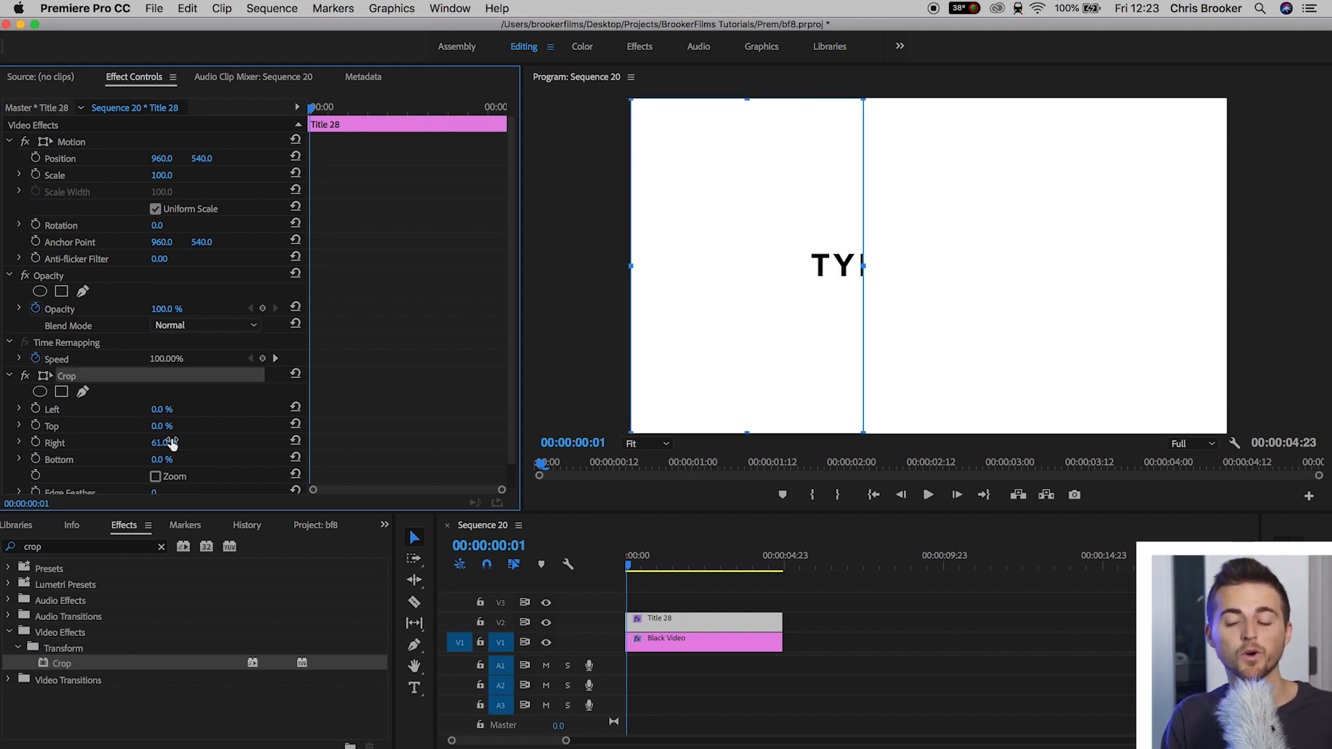
{"action": "left_click_drag", "start_coordinate": [157, 442], "coordinate": [165, 443]}
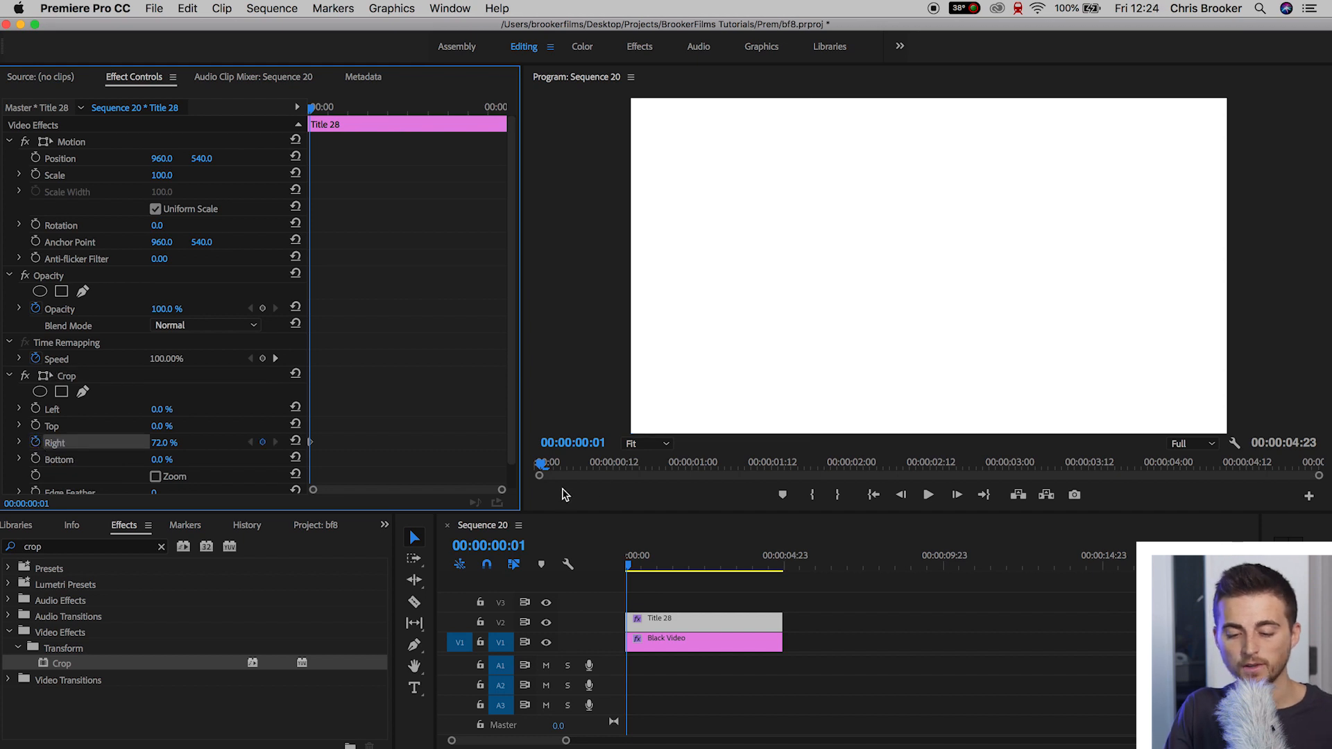
Step: Keyframe the Right crop at 100% at the start, moving to about one second in for the reveal
{"action": "left_click", "coordinate": [686, 585]}
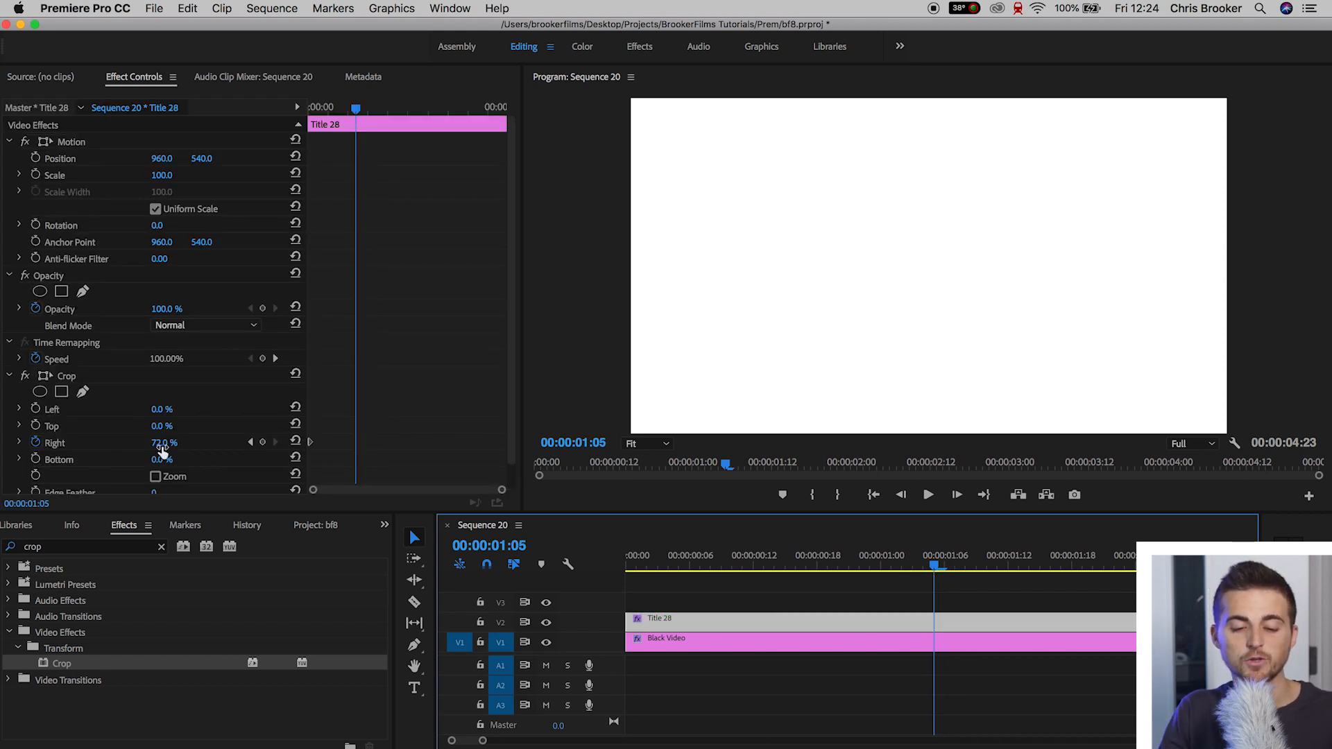
{"action": "left_click_drag", "start_coordinate": [164, 443], "coordinate": [164, 443]}
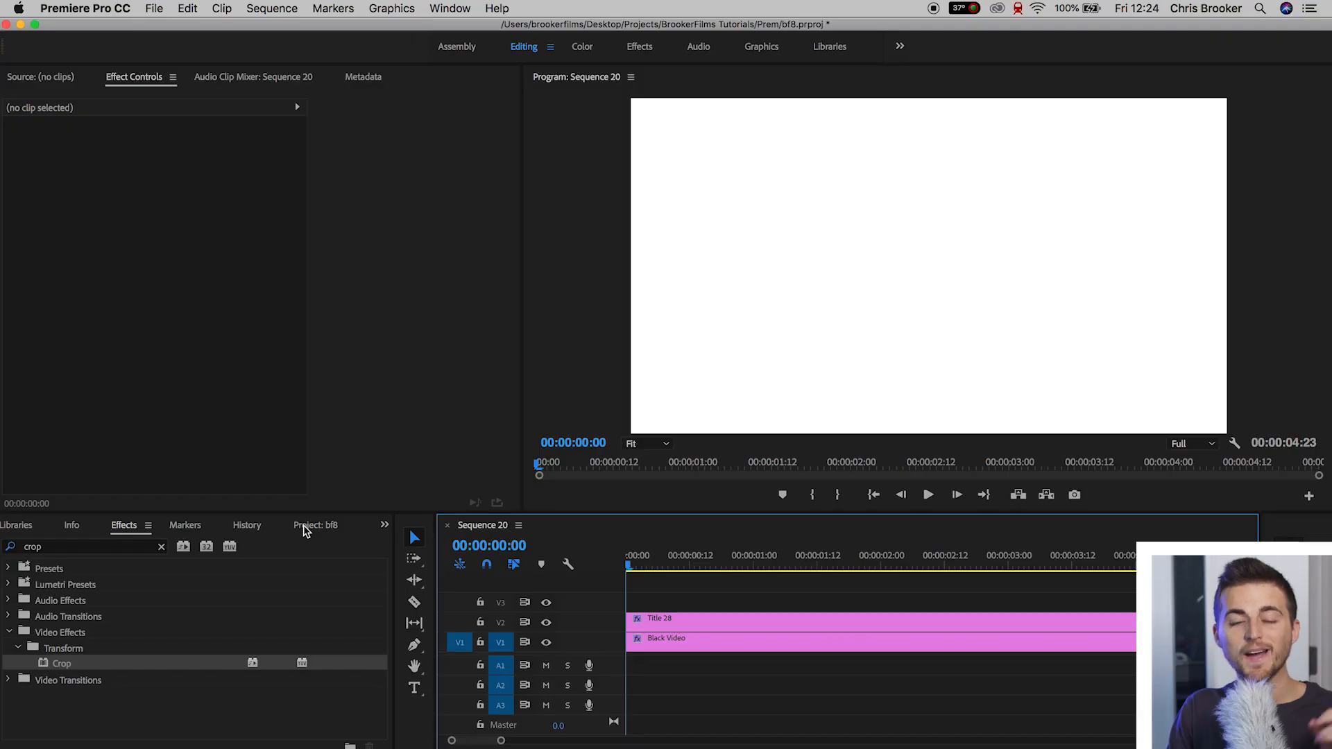
Step: Add Black Video on V3 above the title with Uniform Scale off and Scale Height 1.0
{"action": "left_click", "coordinate": [315, 524]}
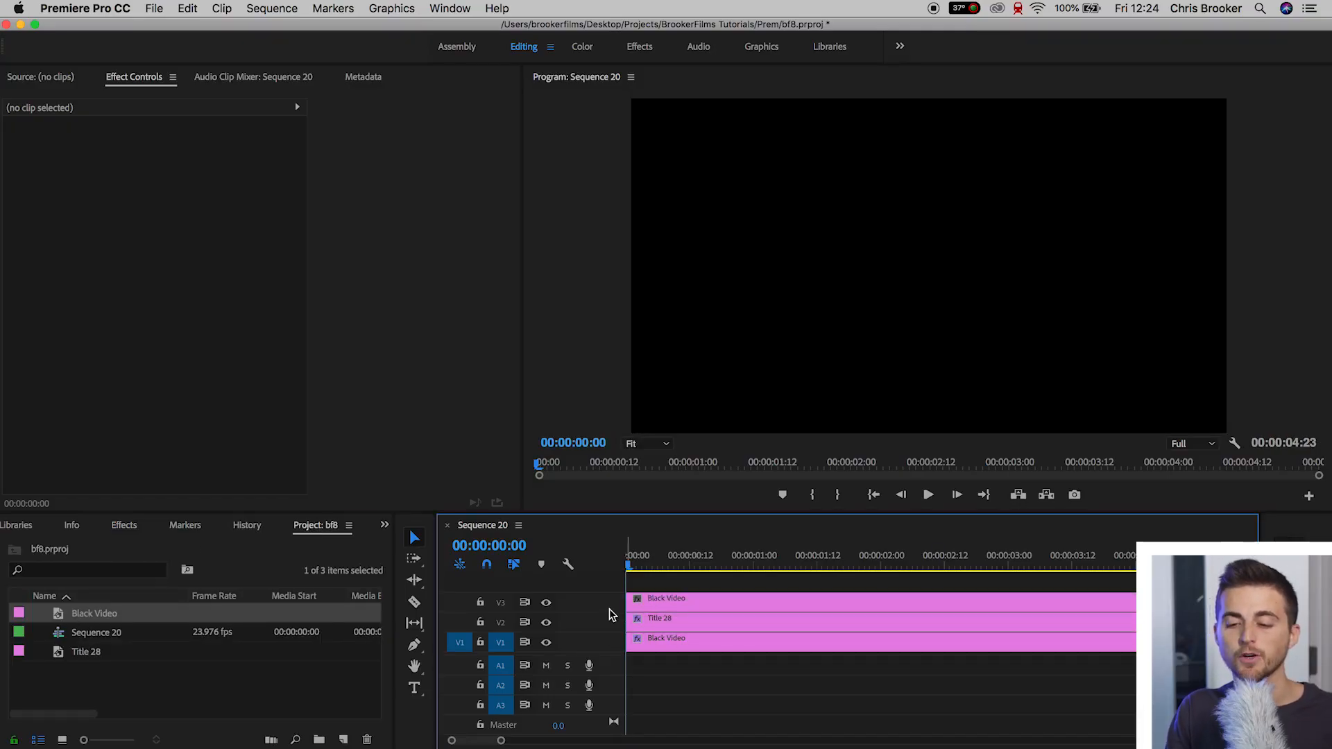
{"action": "left_click", "coordinate": [671, 598]}
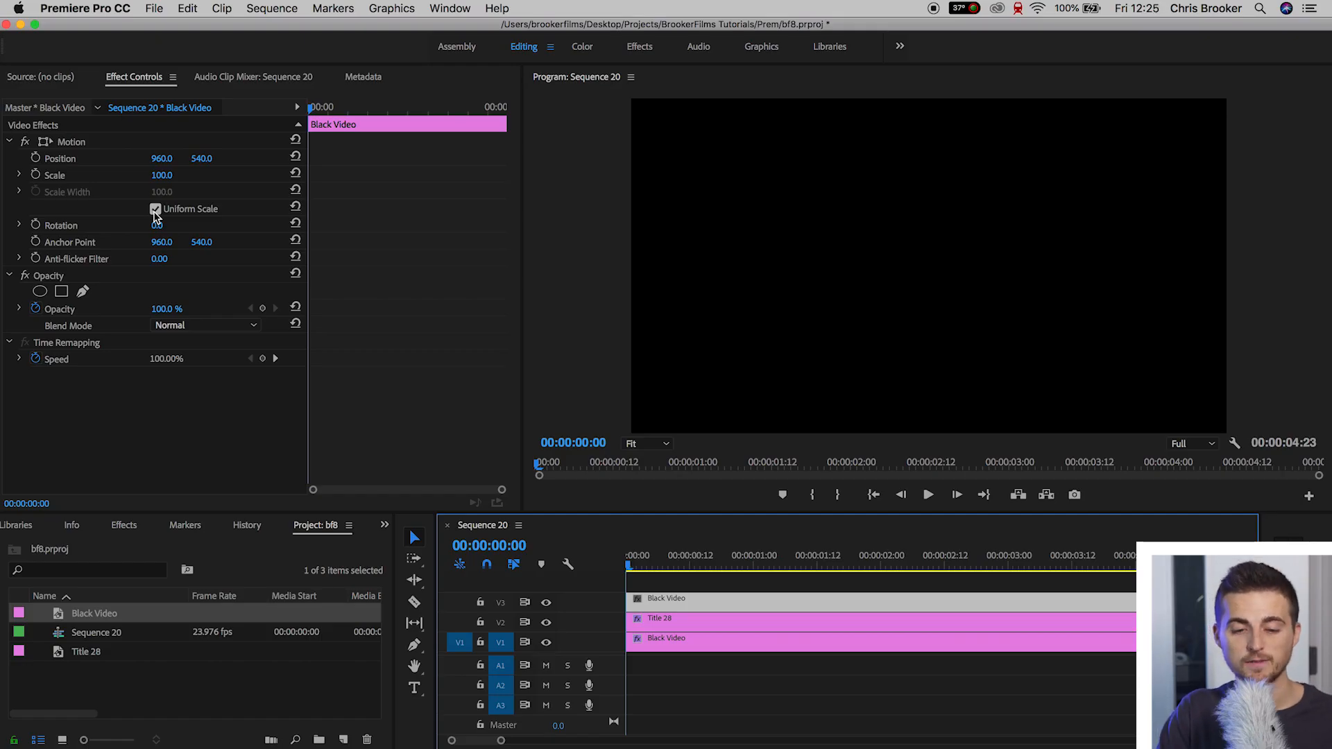
{"action": "left_click", "coordinate": [154, 208]}
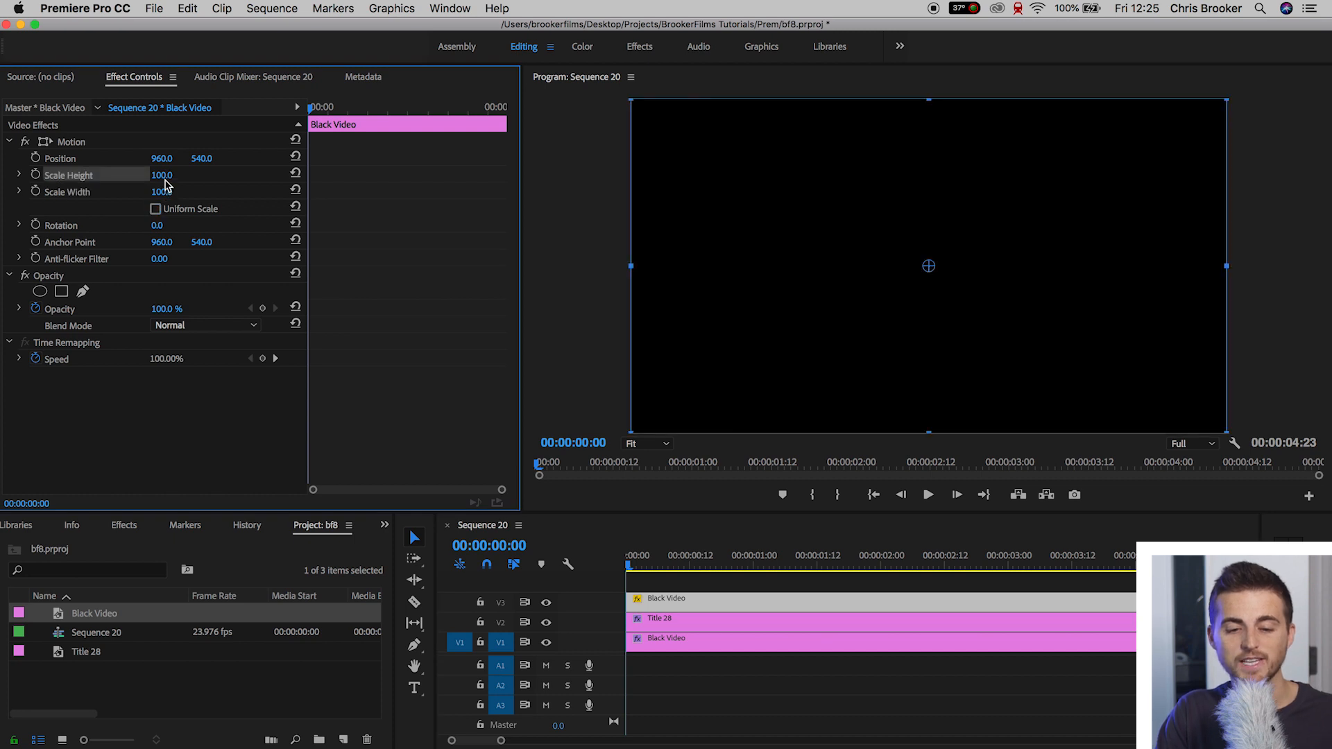
{"action": "type", "text": "1.0"}
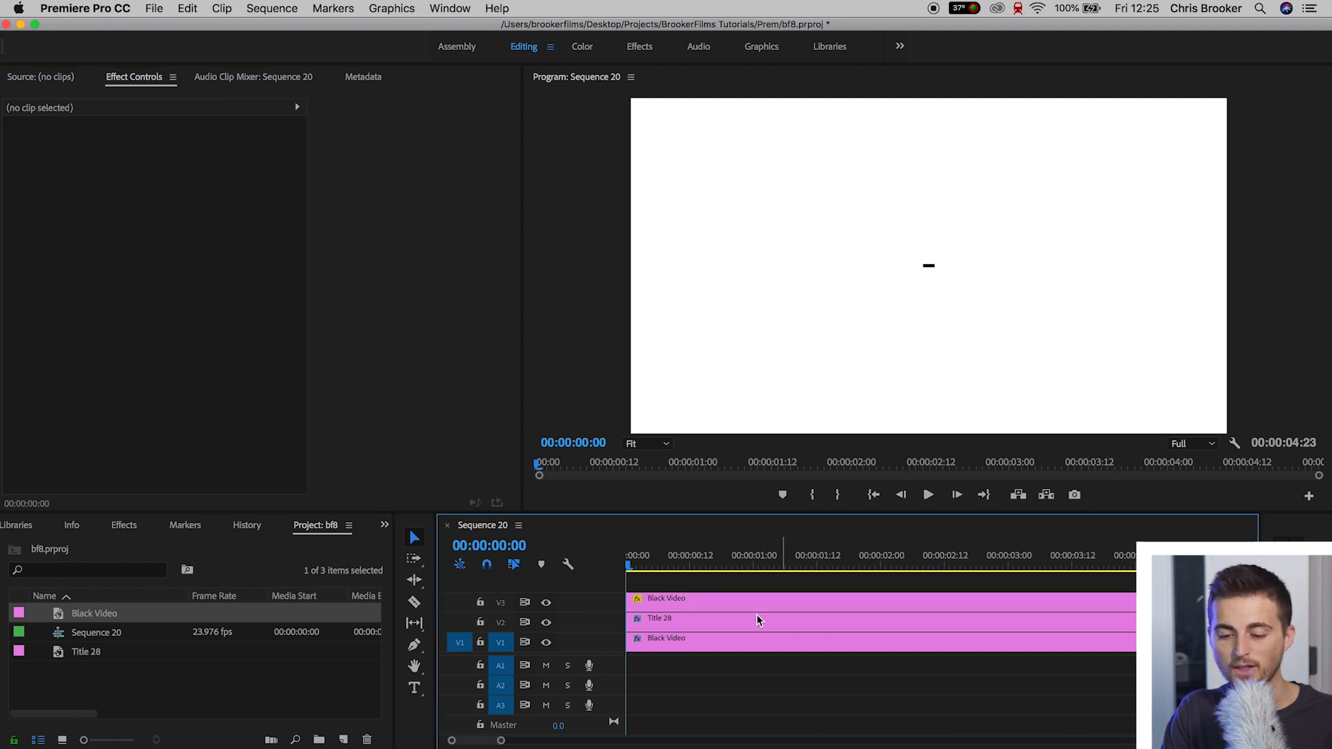
Step: Select the top black video line and zoom the program monitor to 200% for placement
{"action": "left_click", "coordinate": [790, 554]}
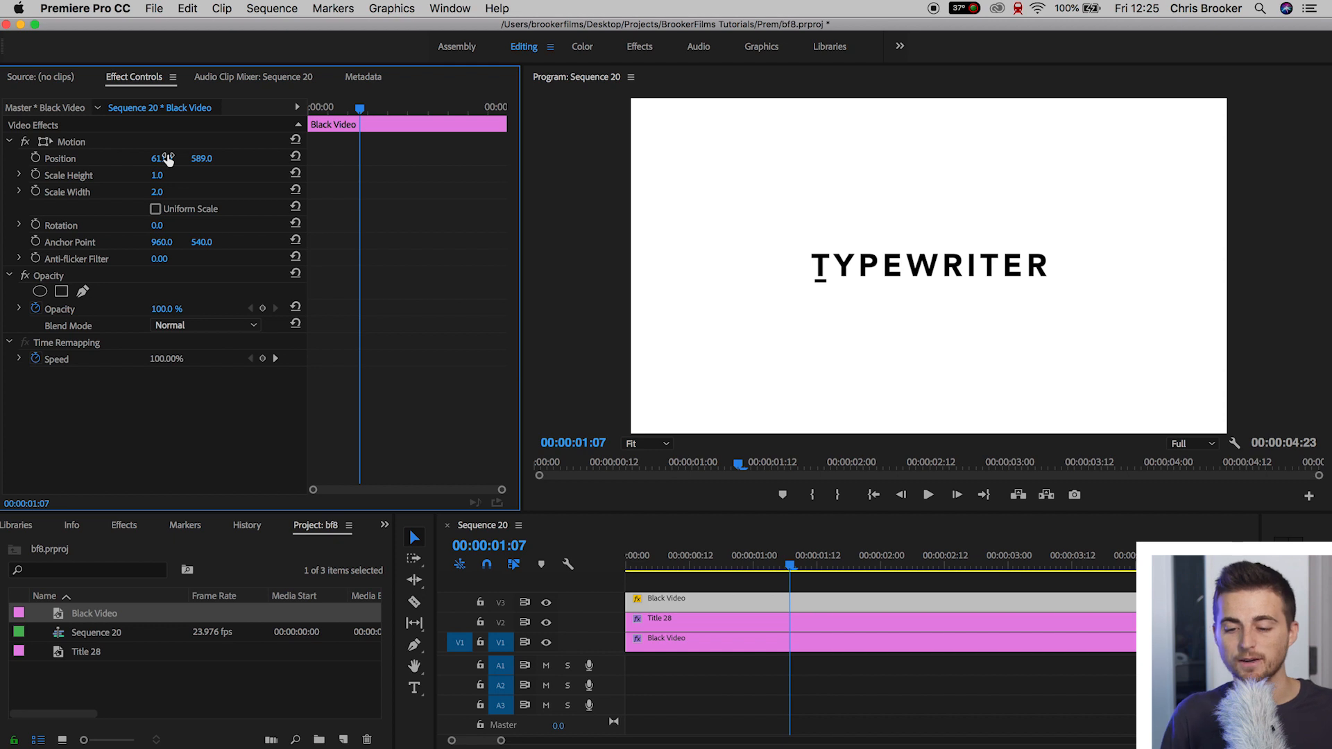
{"action": "left_click", "coordinate": [646, 442]}
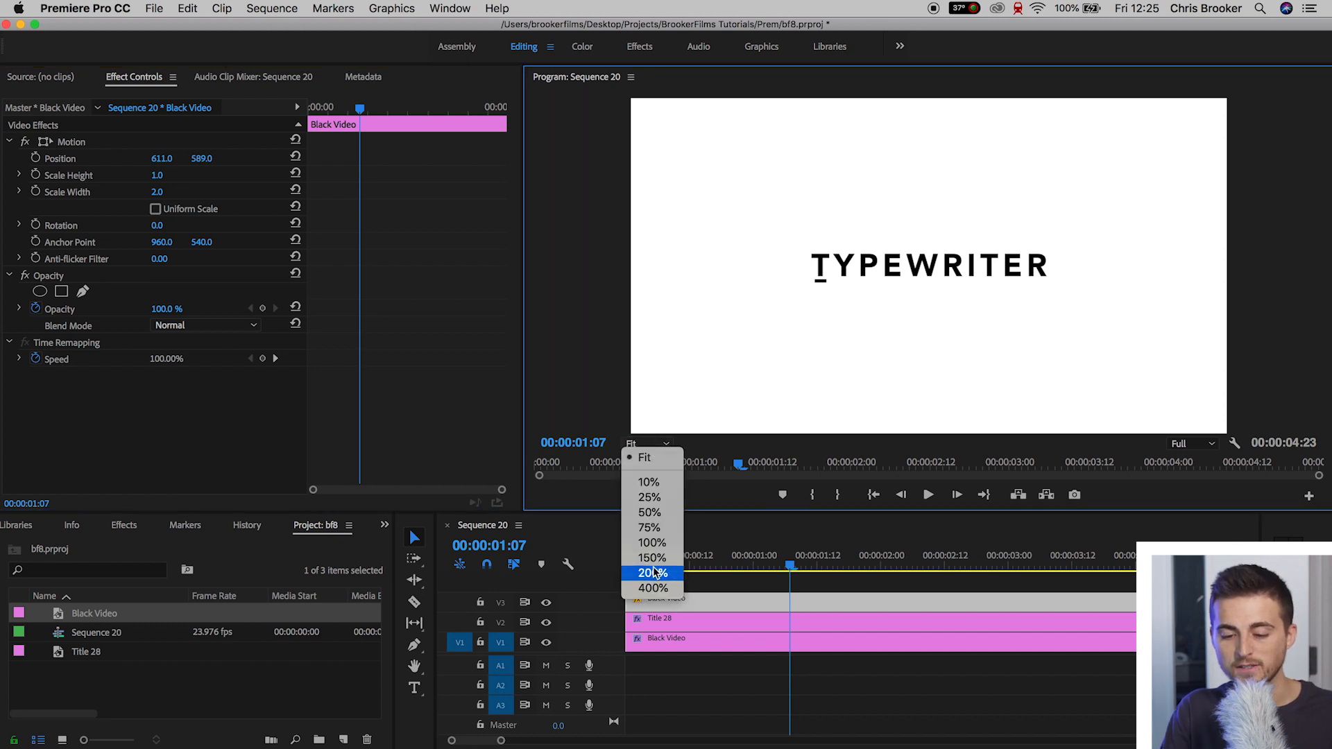
{"action": "left_click", "coordinate": [648, 573]}
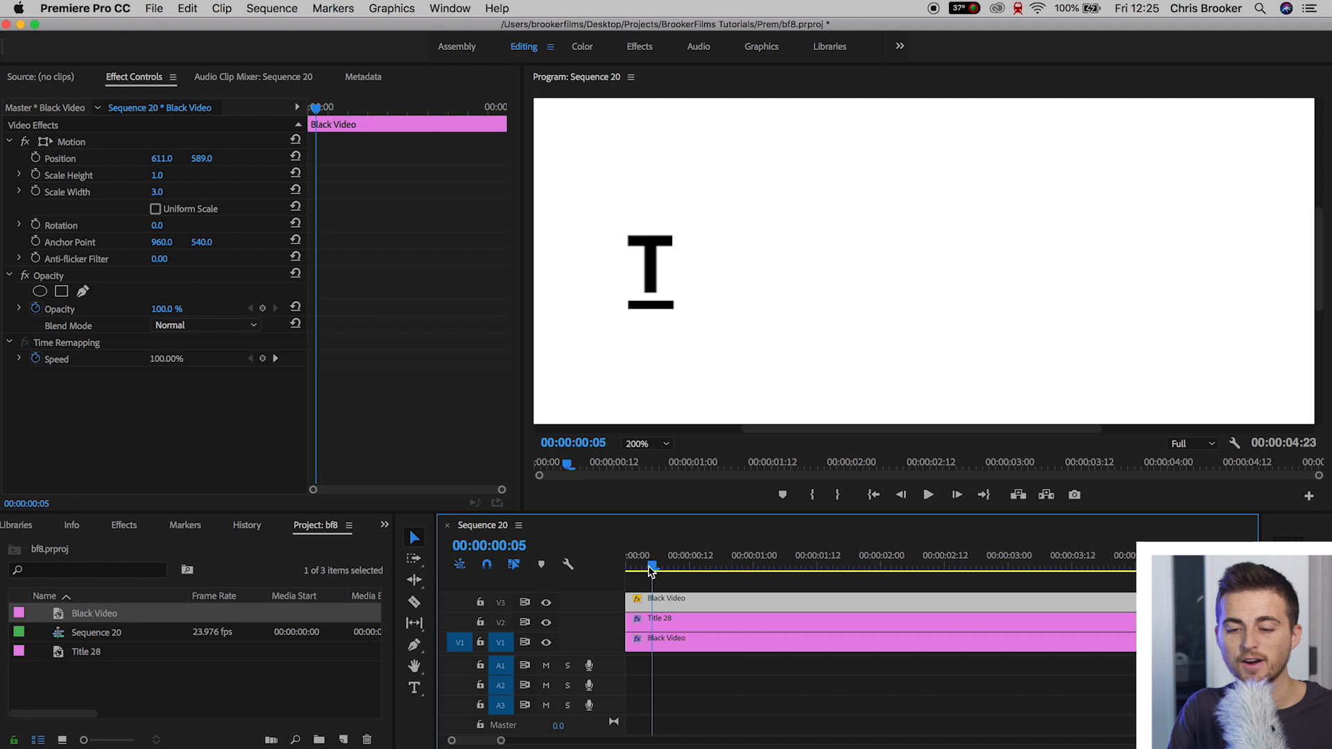
Step: Move the playhead to just after the T appears to keyframe the line's position there
{"action": "left_click_drag", "start_coordinate": [652, 566], "coordinate": [640, 566]}
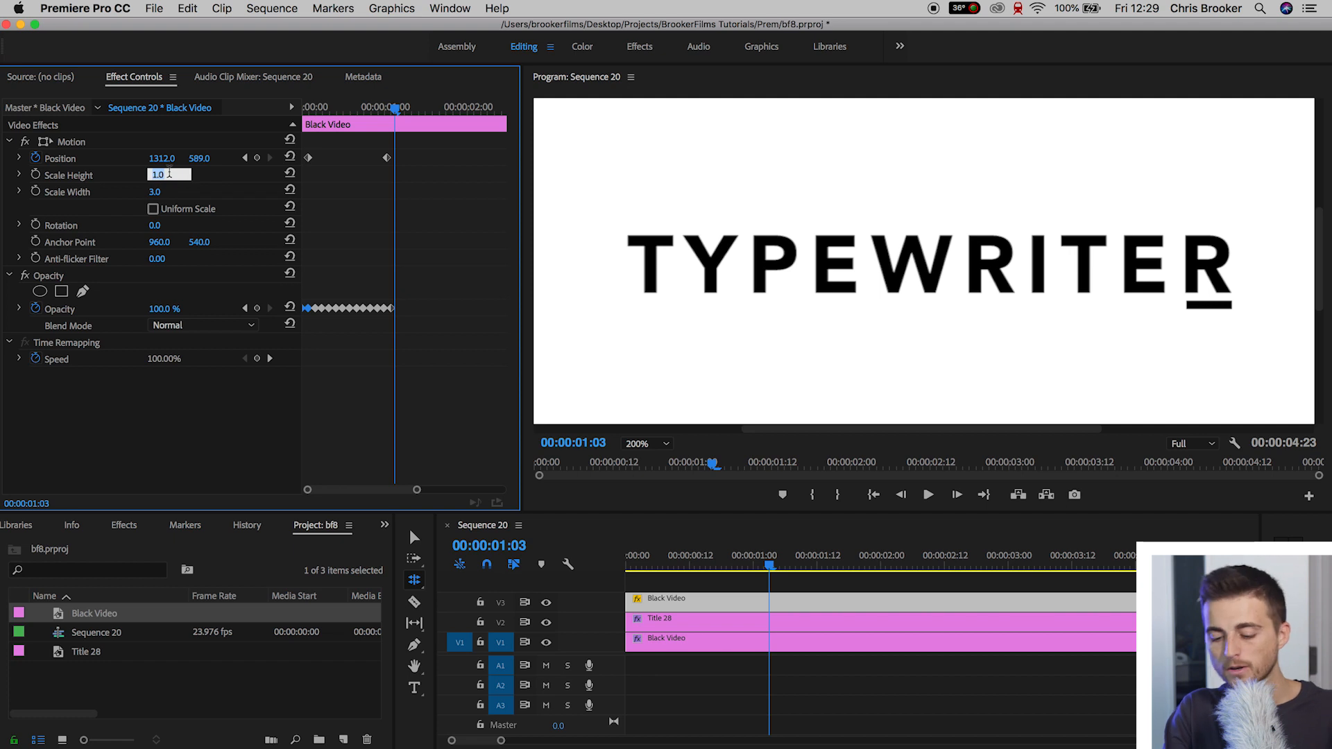
Step: Thin the cursor line by setting its Scale Height to 0.4
{"action": "type", "text": "0.4"}
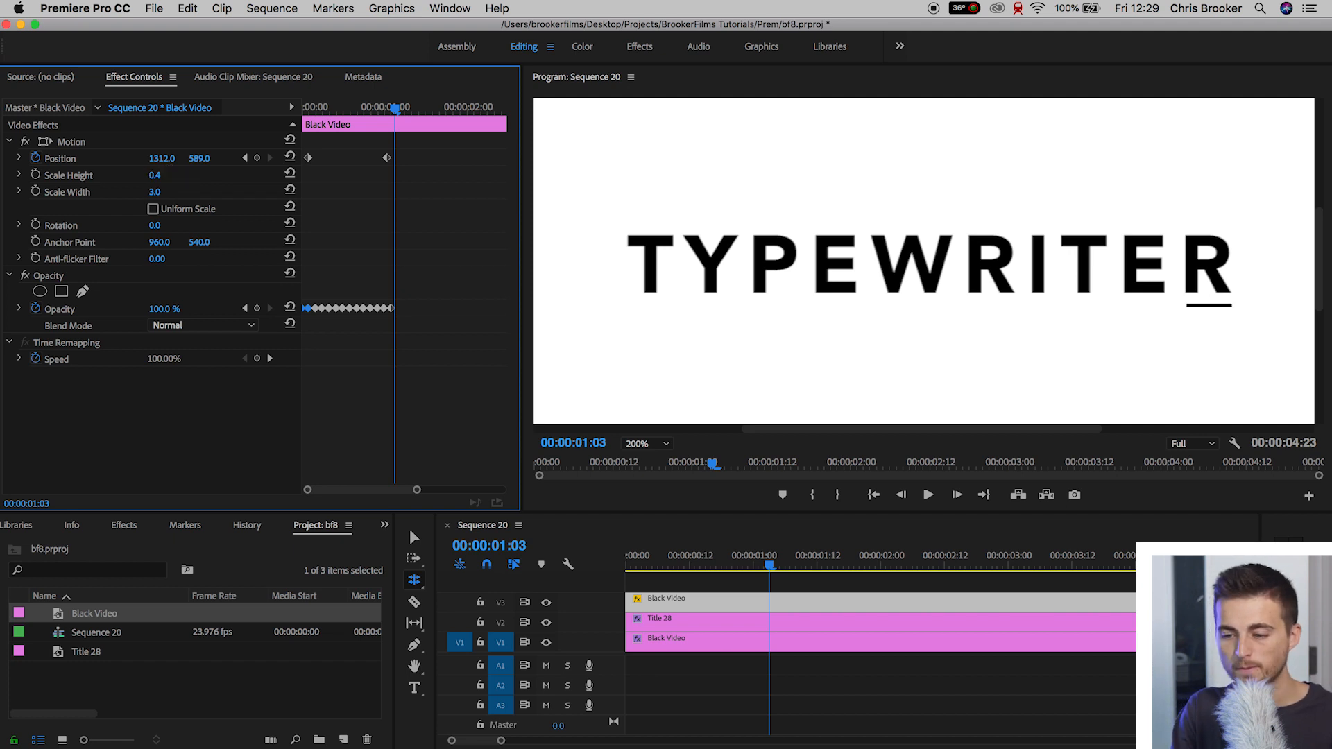